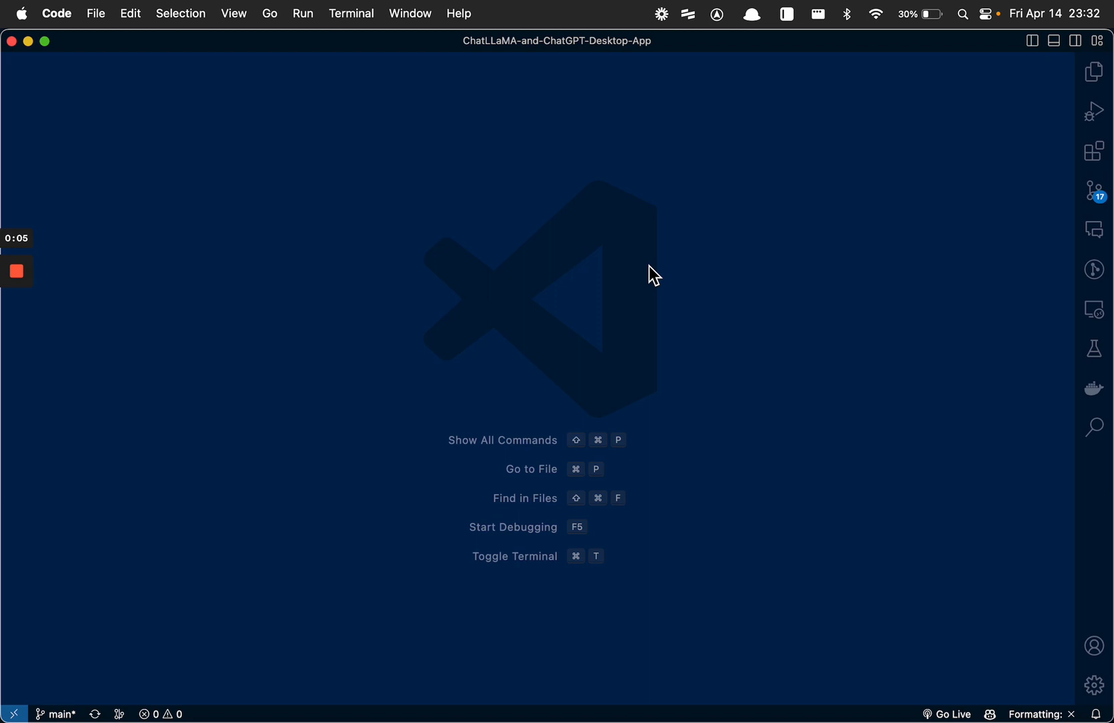
mouse_move(679, 273)
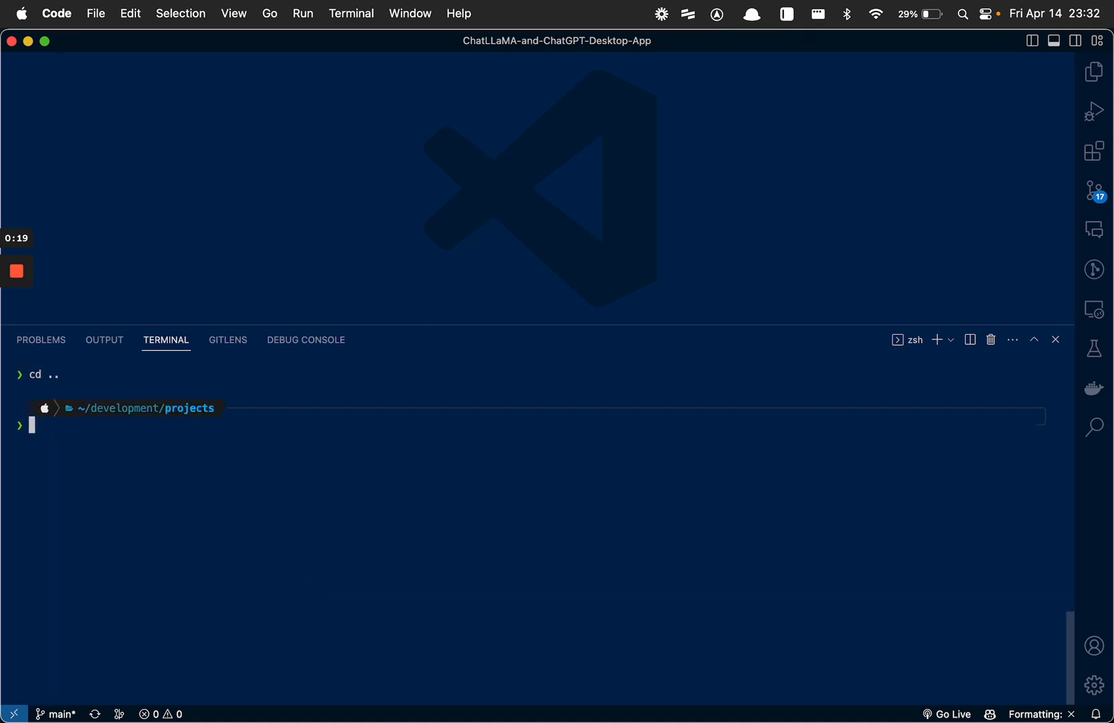
Change the terminal into the ChatLLaMA-and-ChatGPT-Desktop-App folder and run code -r . there.
text(cd chatLLaMA-and-ChatGPT-Desktop-App/)
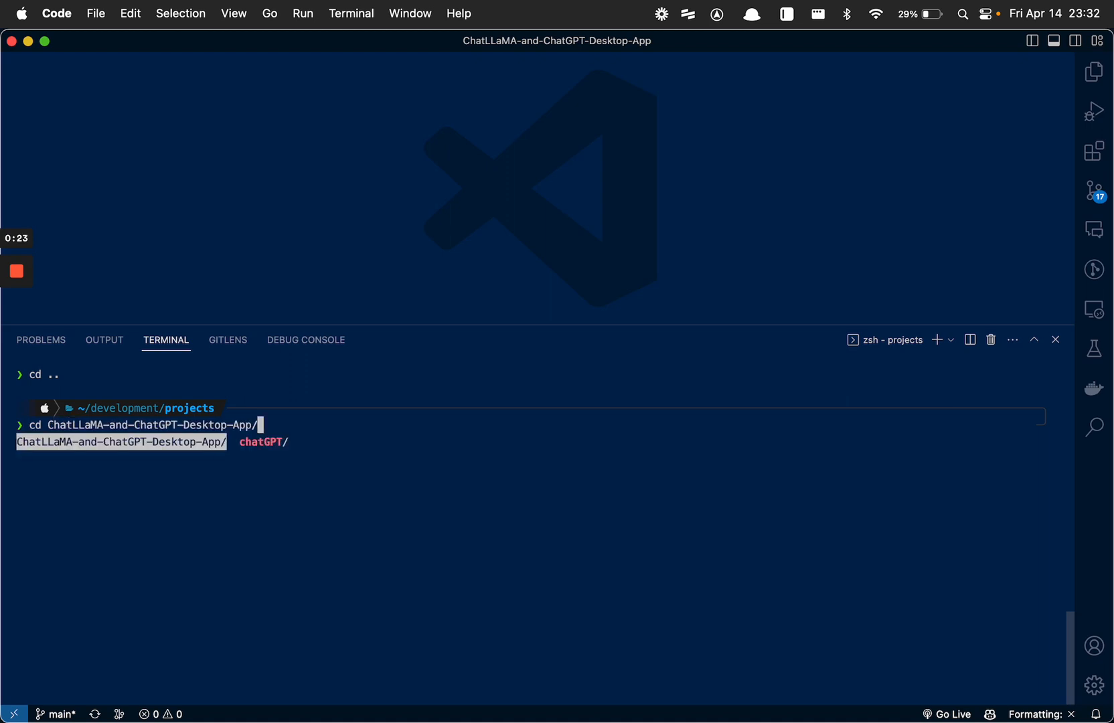
key(Enter)
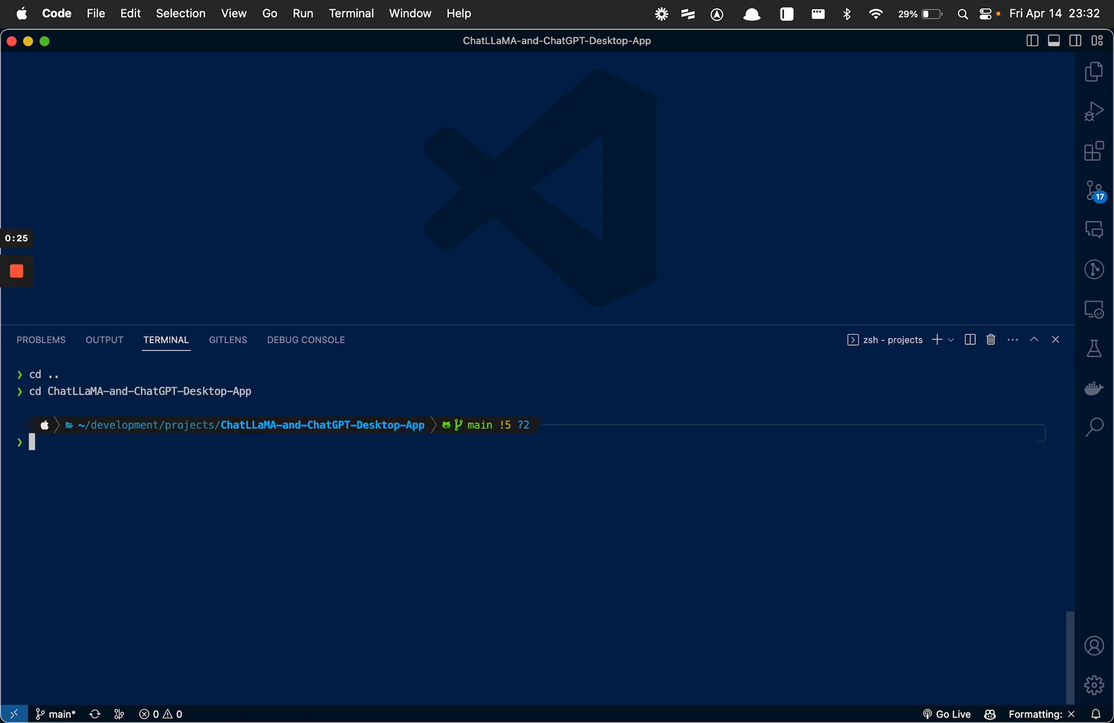
text(code -r .)
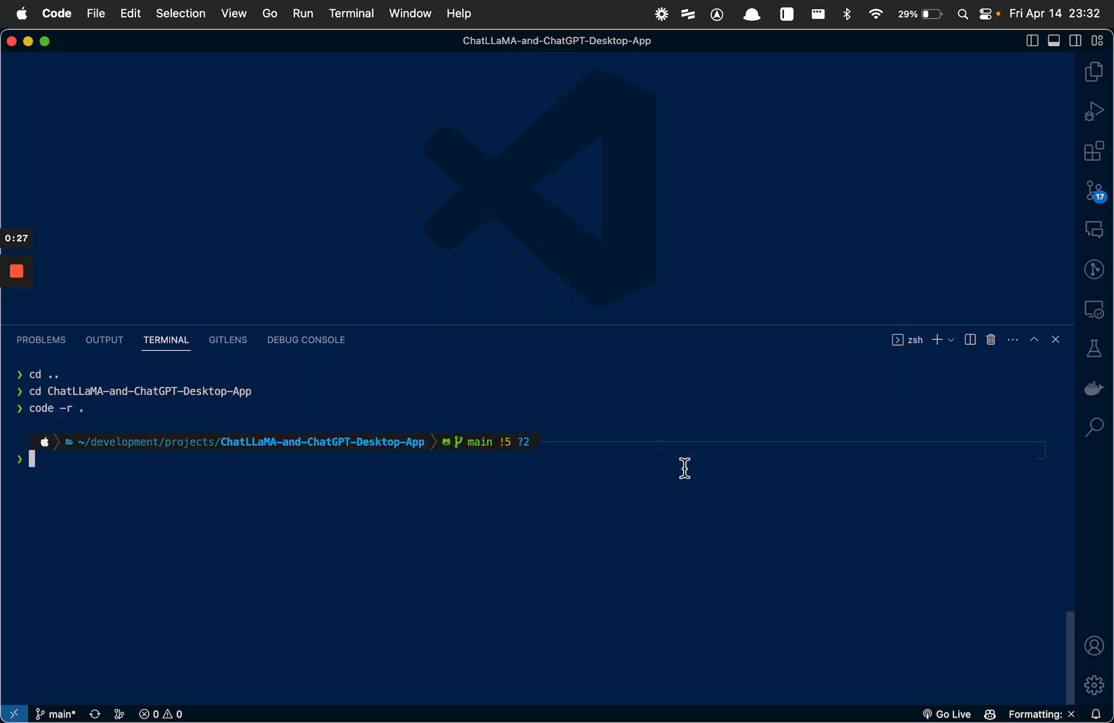
Draft a python requirements.txt -r install command in the terminal without running it.
click(1094, 71)
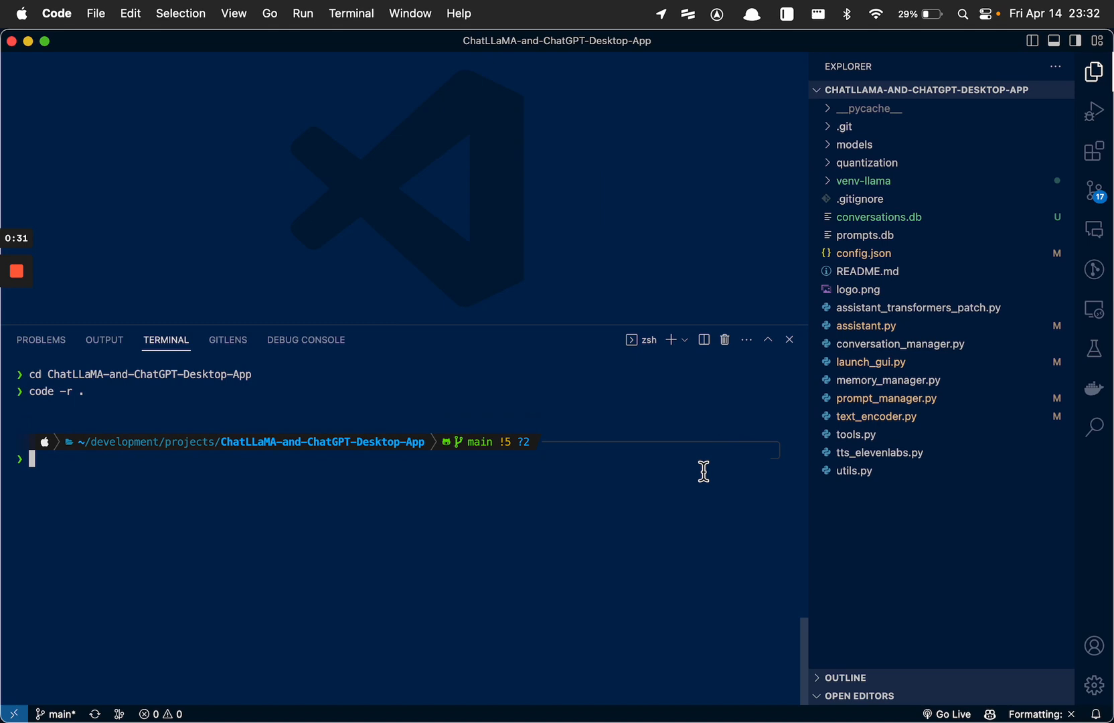
mouse_move(705, 468)
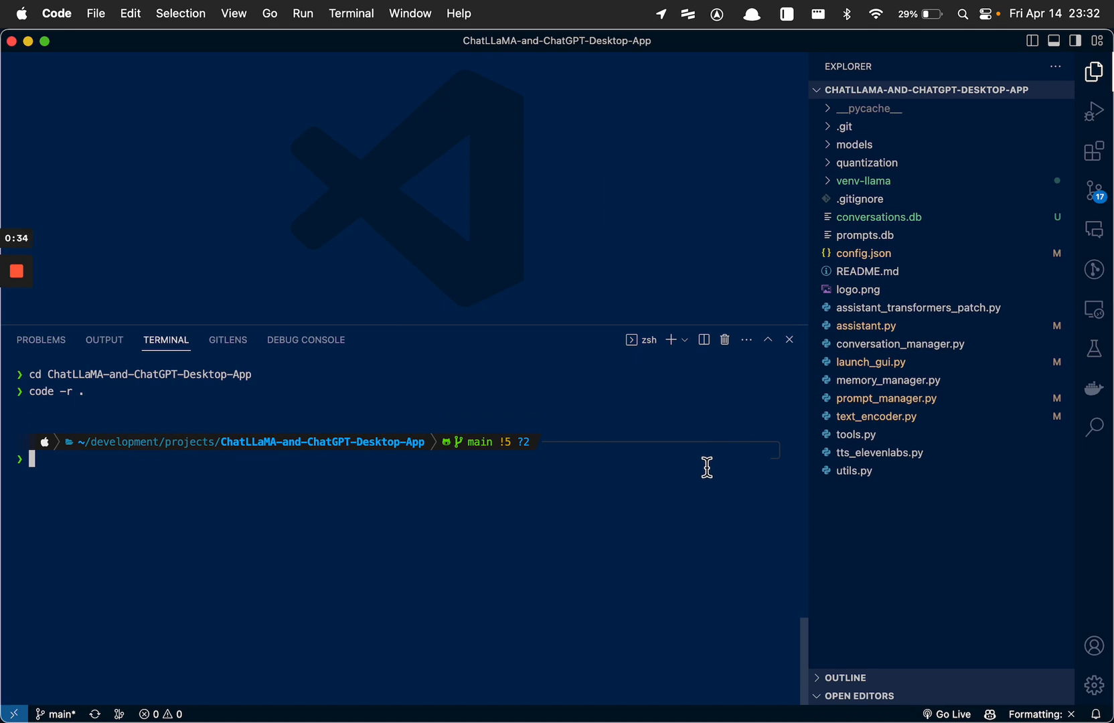
text(pt)
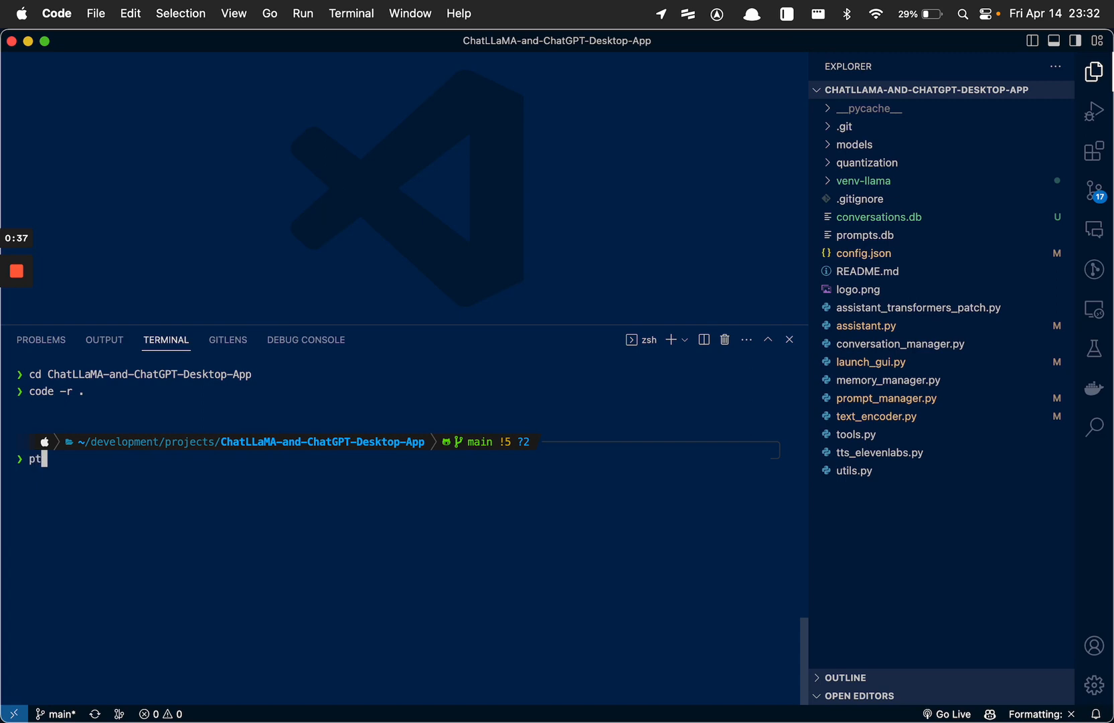
text(ython requirement)
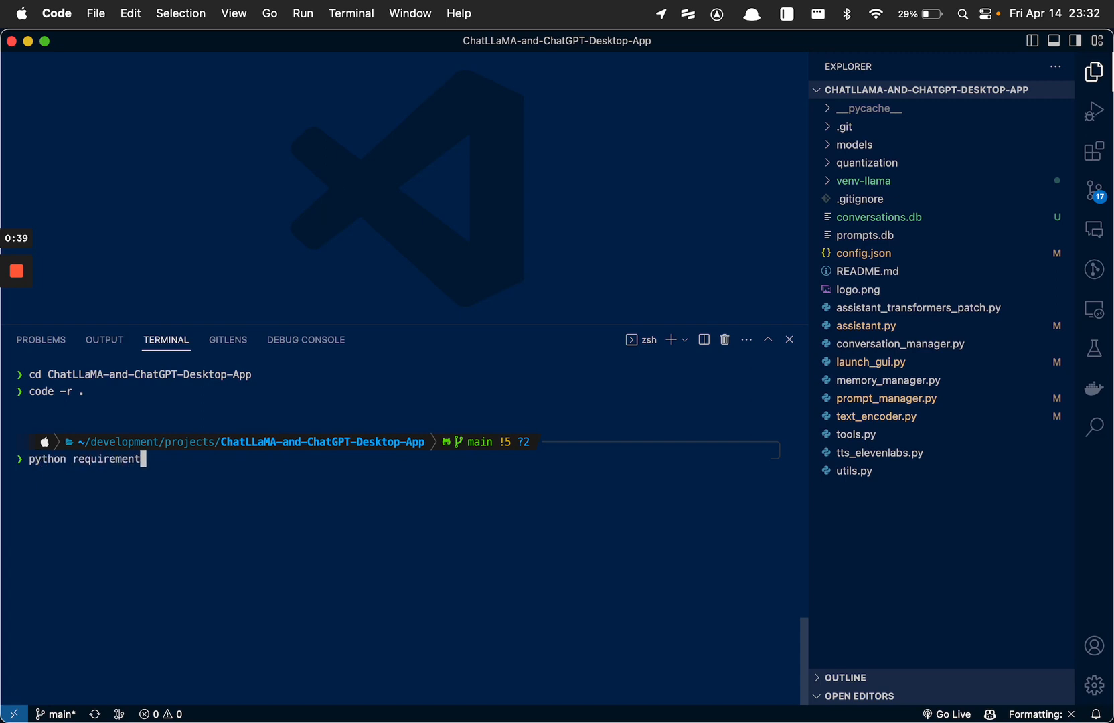
text(s.t)
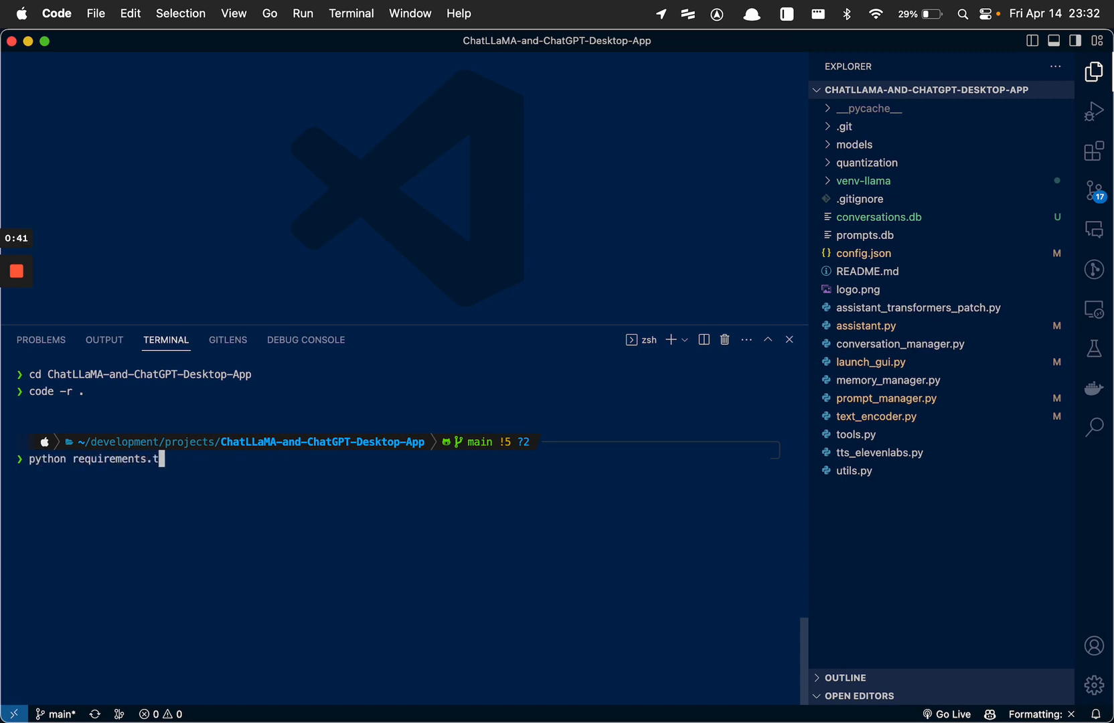
text(xt)
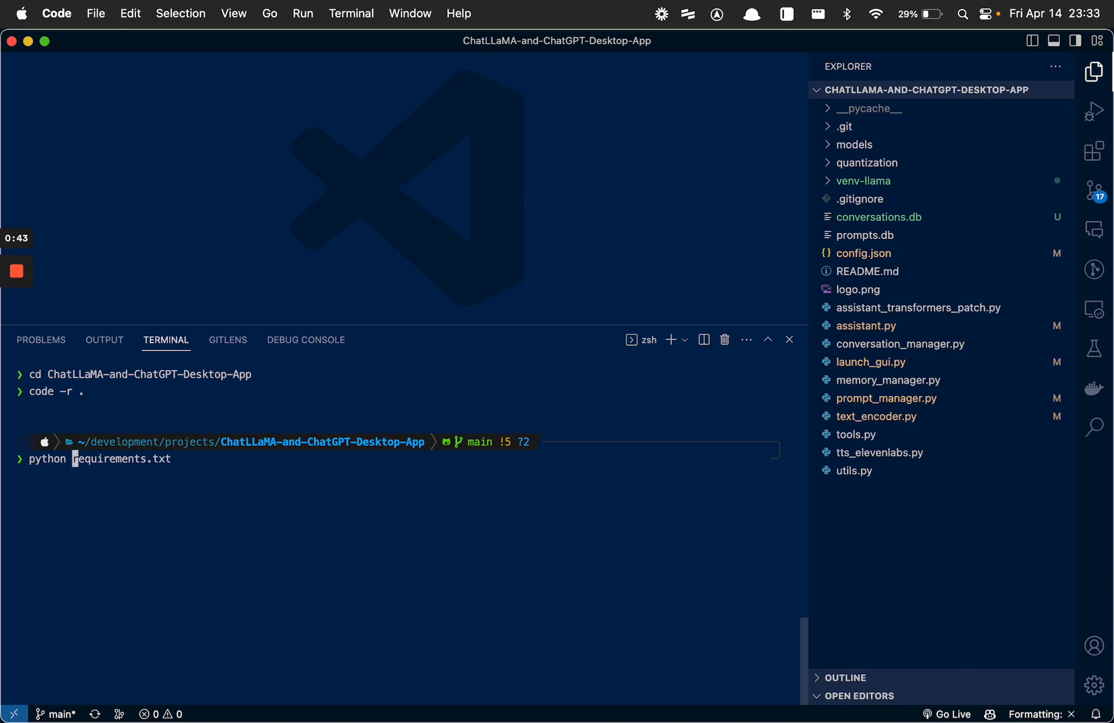
text(-r)
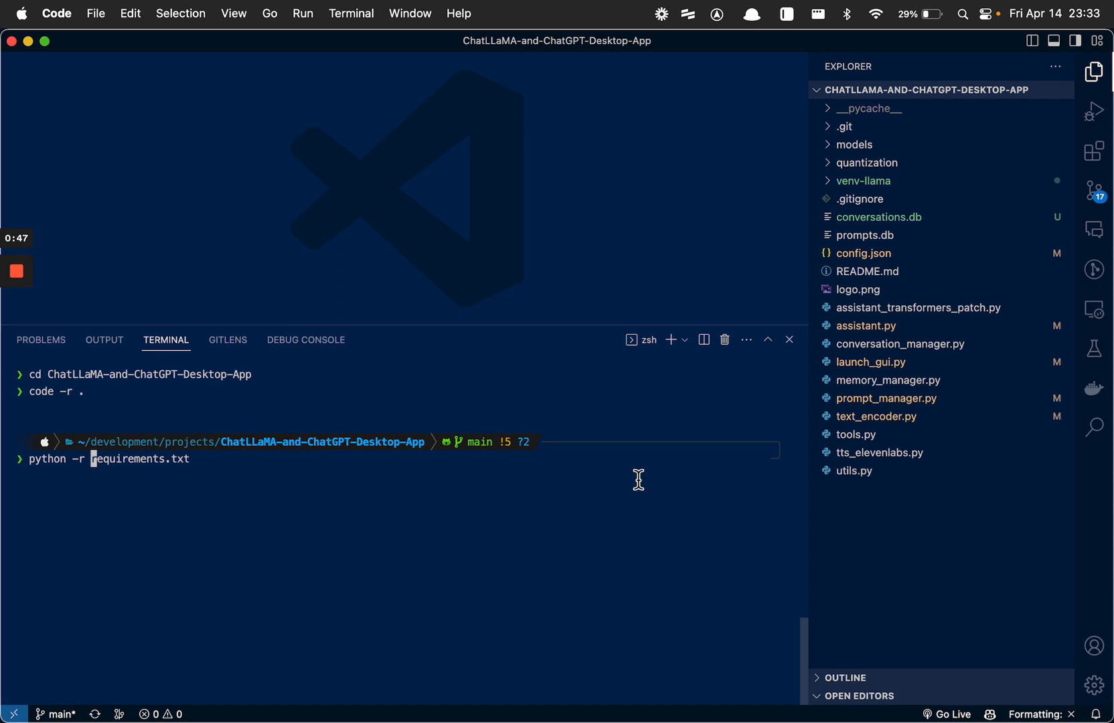
mouse_move(533, 474)
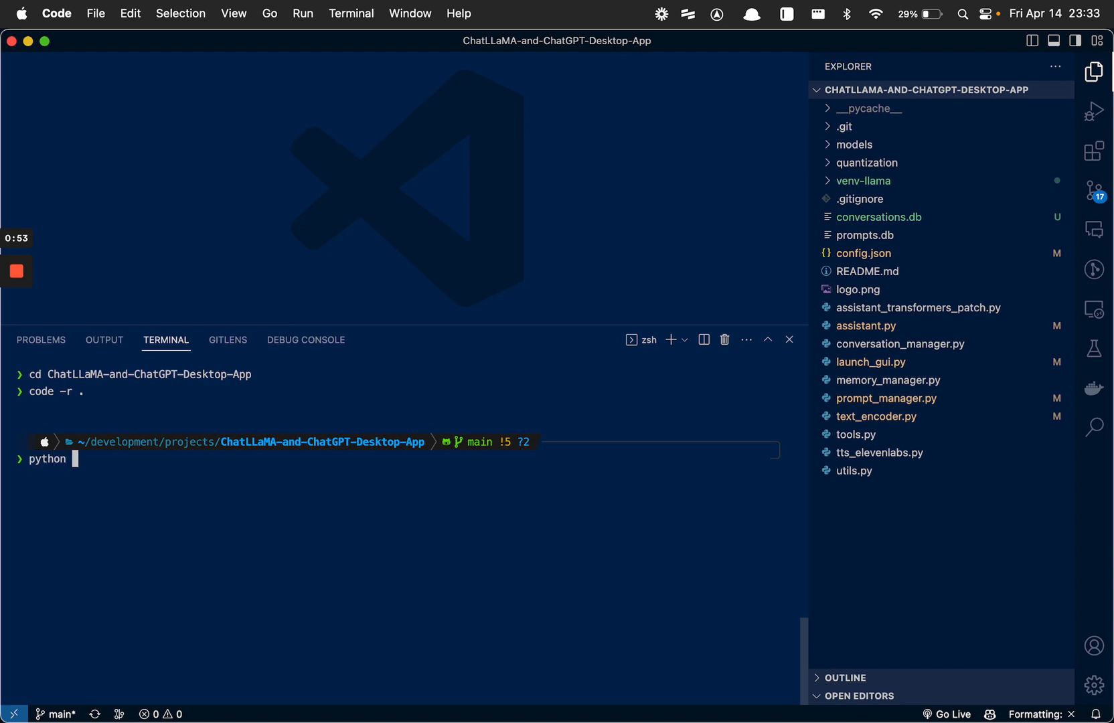
Draft -m venv venvlamma and python -r requirements.txt commands, leaving the prompt cleared.
text(-m)
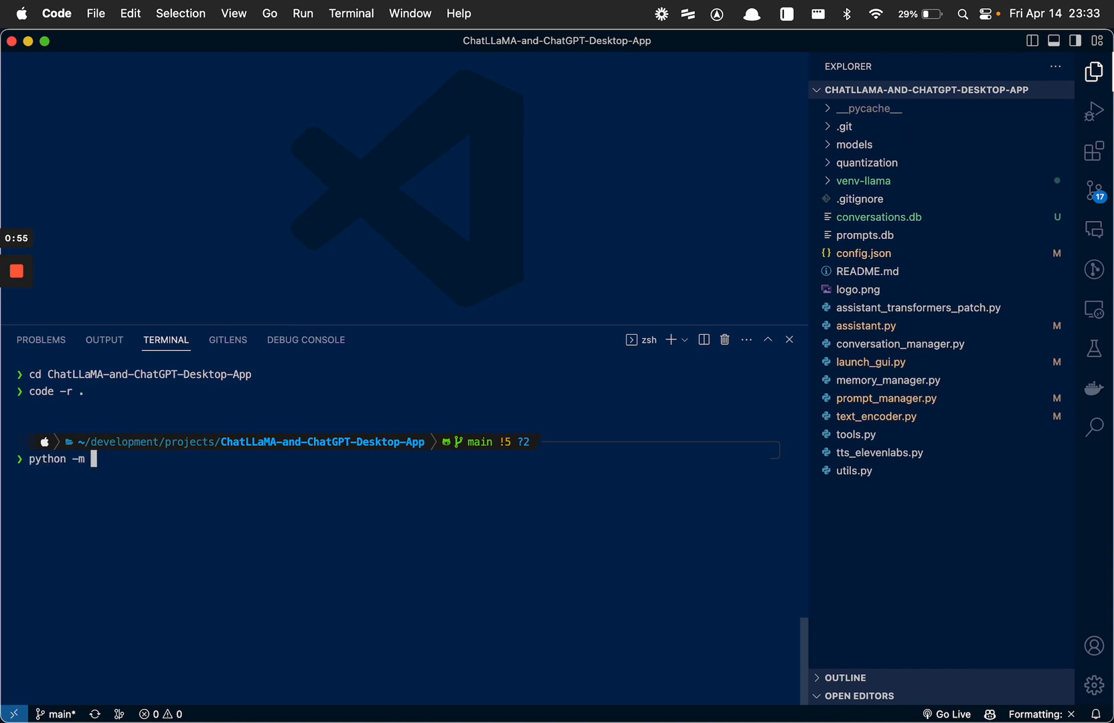
text(venv venvlamma)
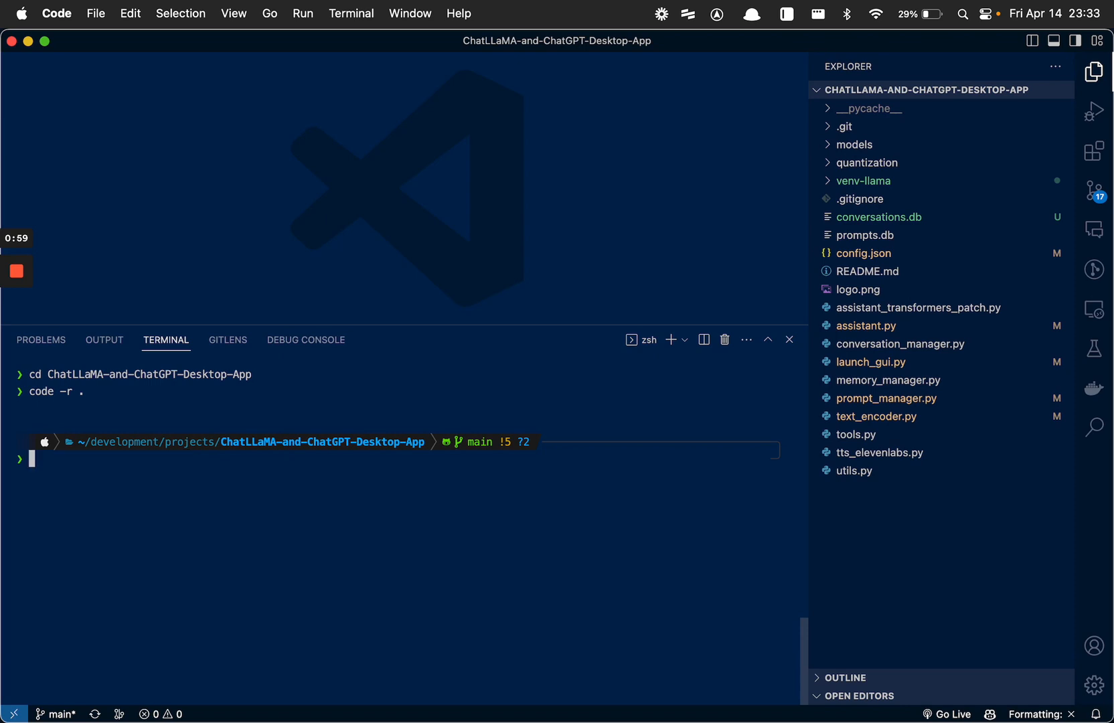
text(pyth)
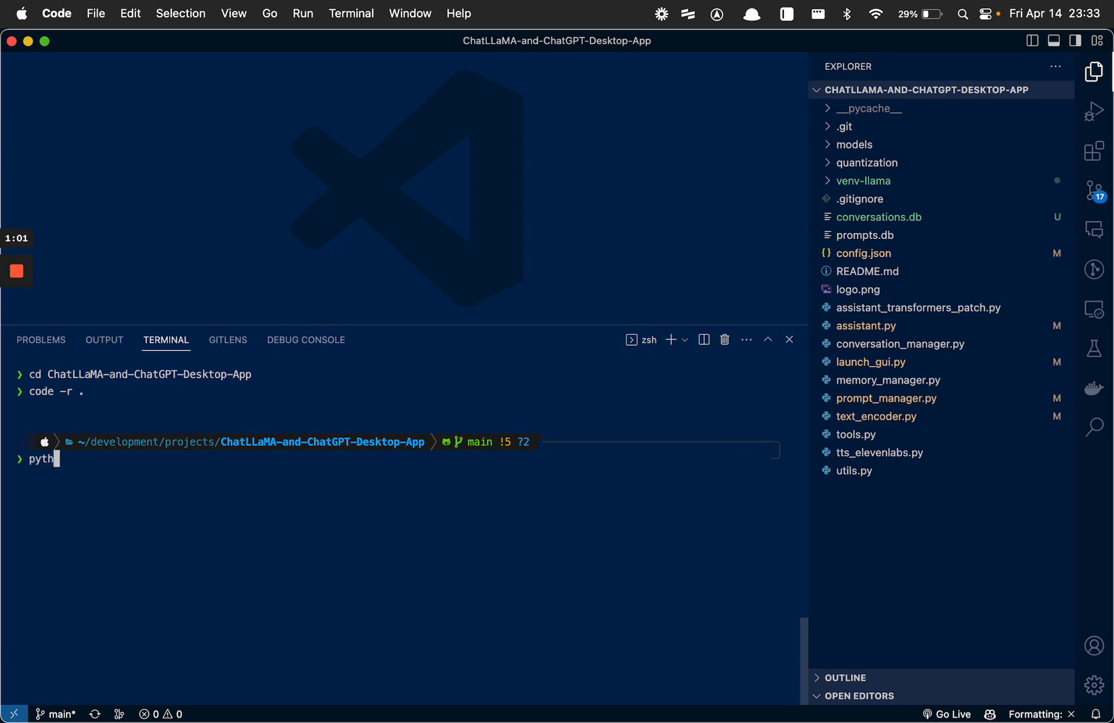
text(on -r requi)
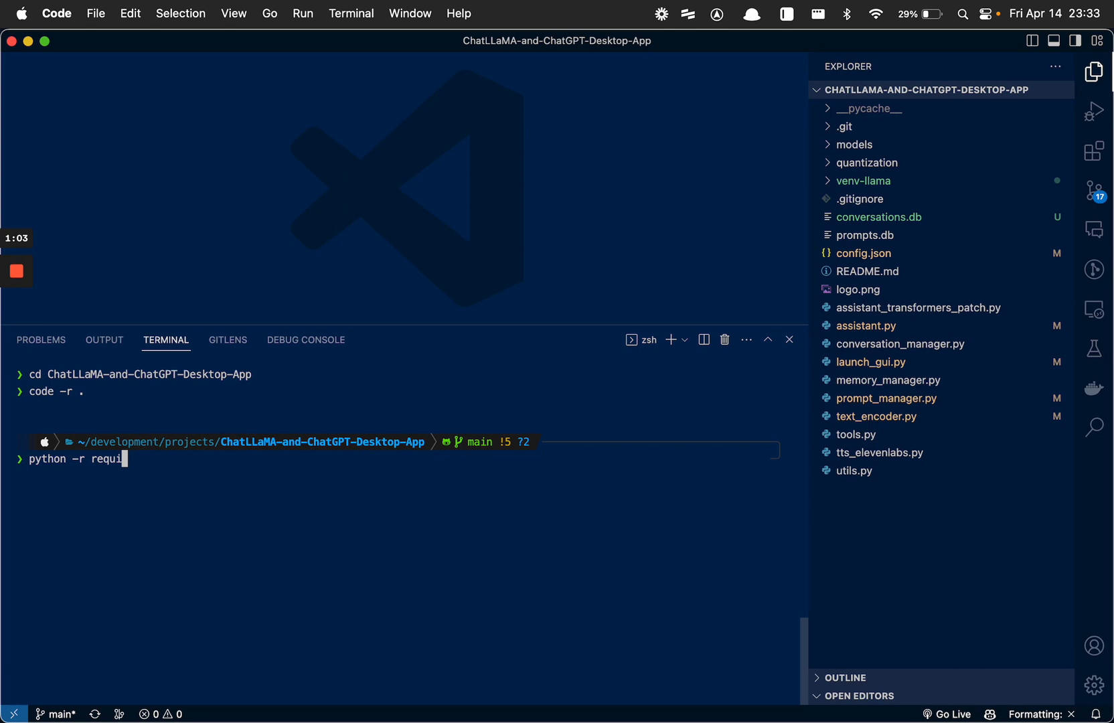
text(rements.txt)
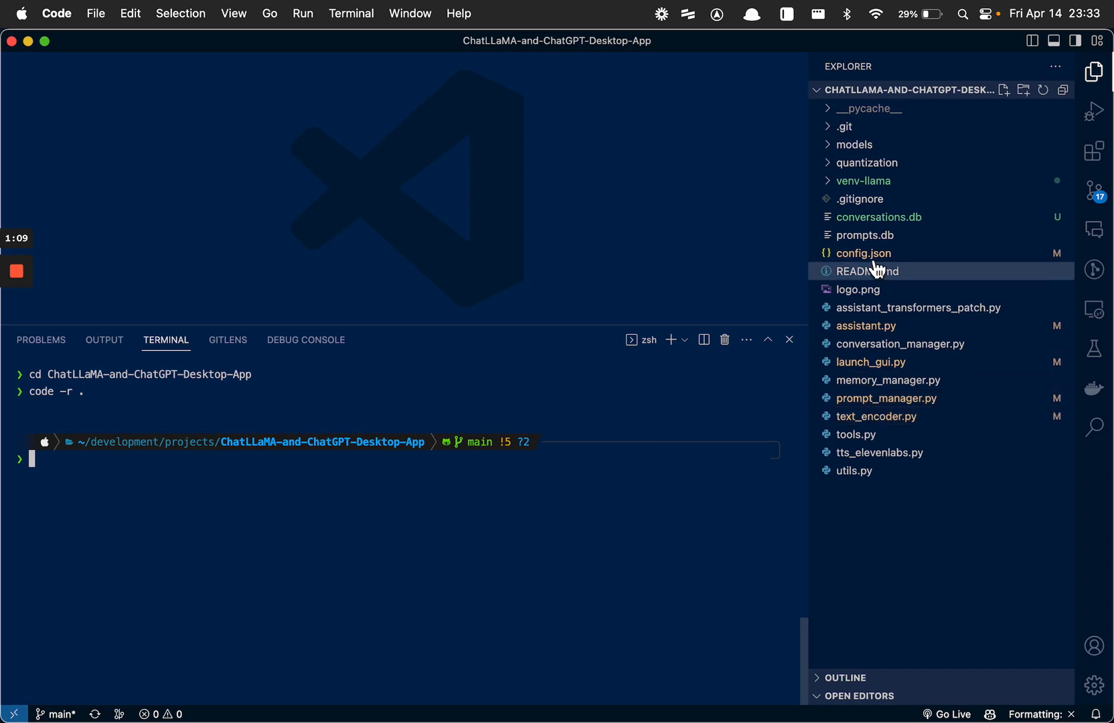
In config.json, fold chat_config and add "fp32": true under use_quant in local_chat_config, then save.
click(863, 253)
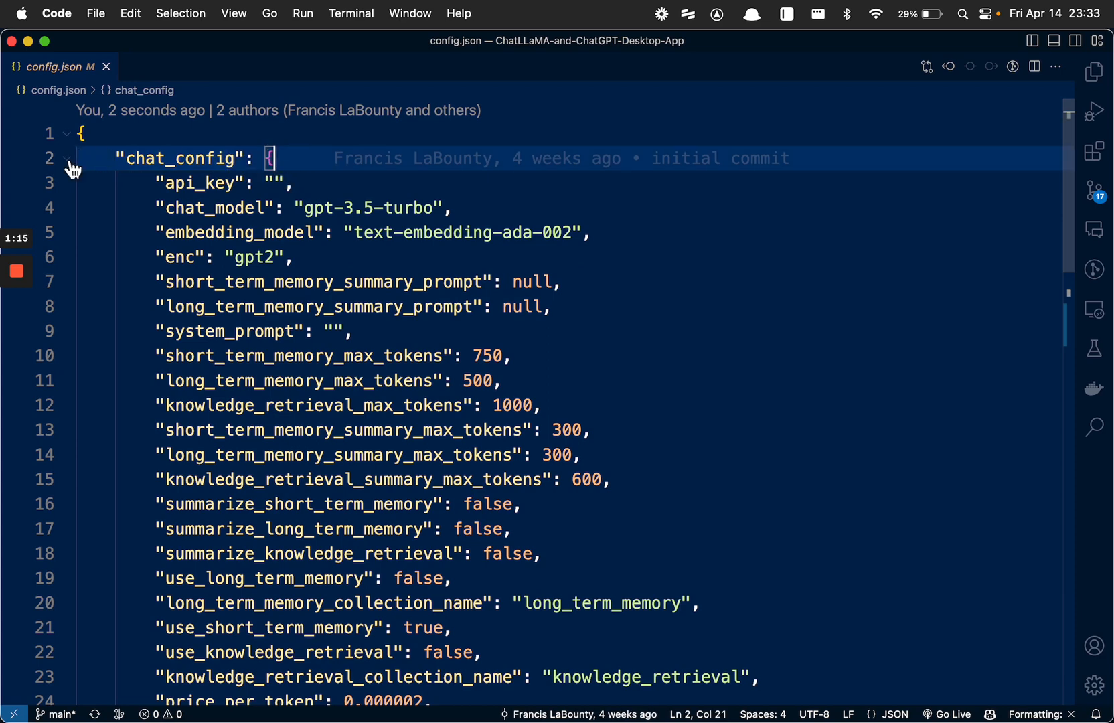
click(67, 158)
text("fp)
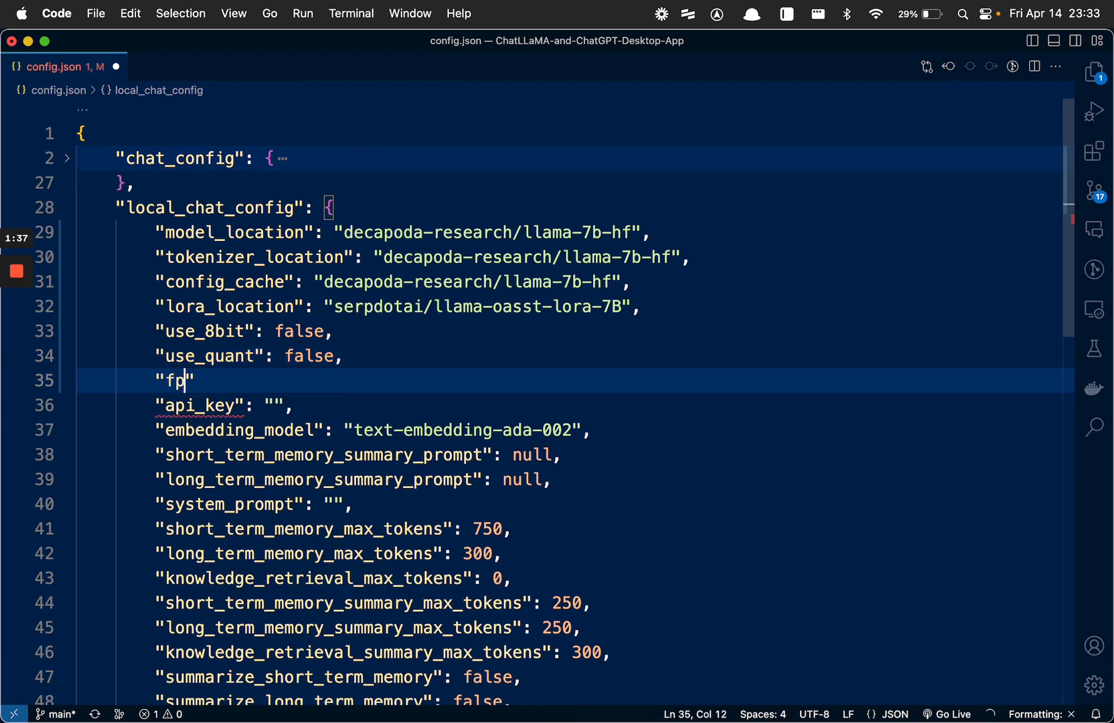
text(32)
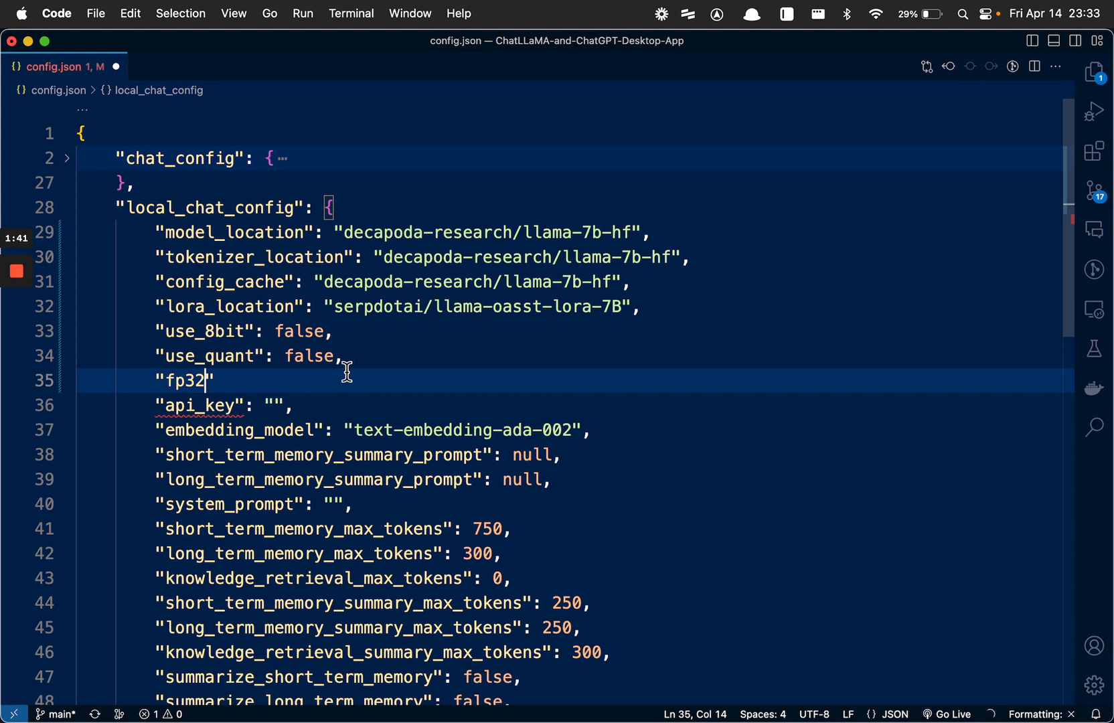
text(: tr)
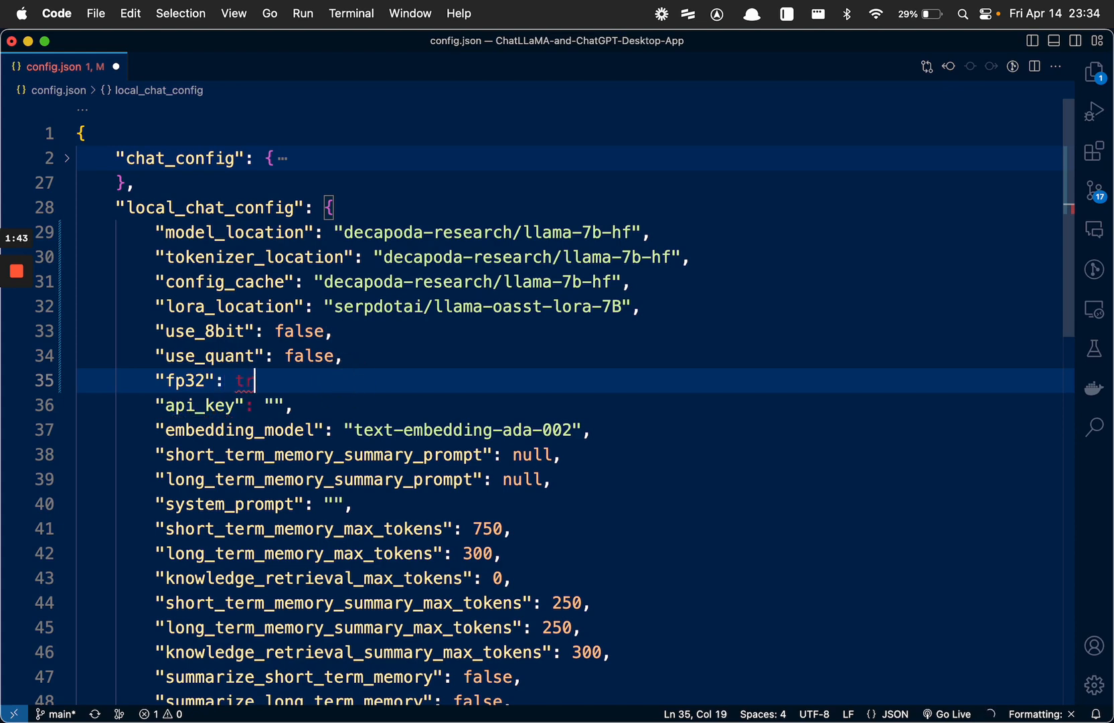
text(rue)
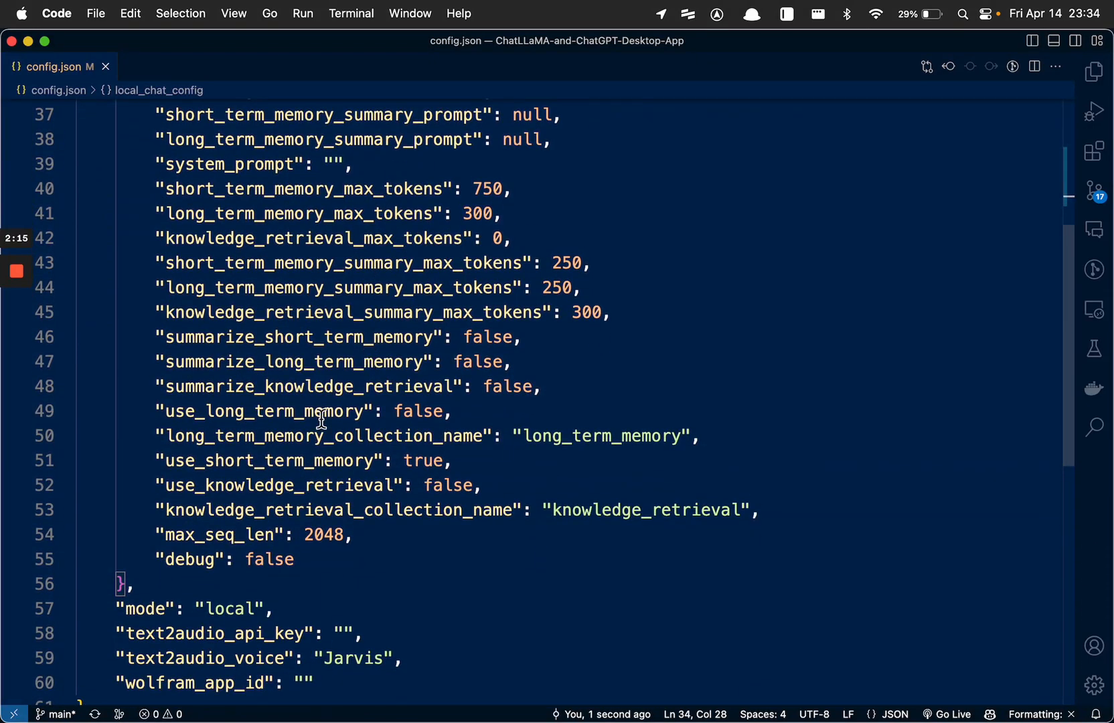
Reopen the integrated terminal panel beneath the edited config.json editor.
triple_click(283, 411)
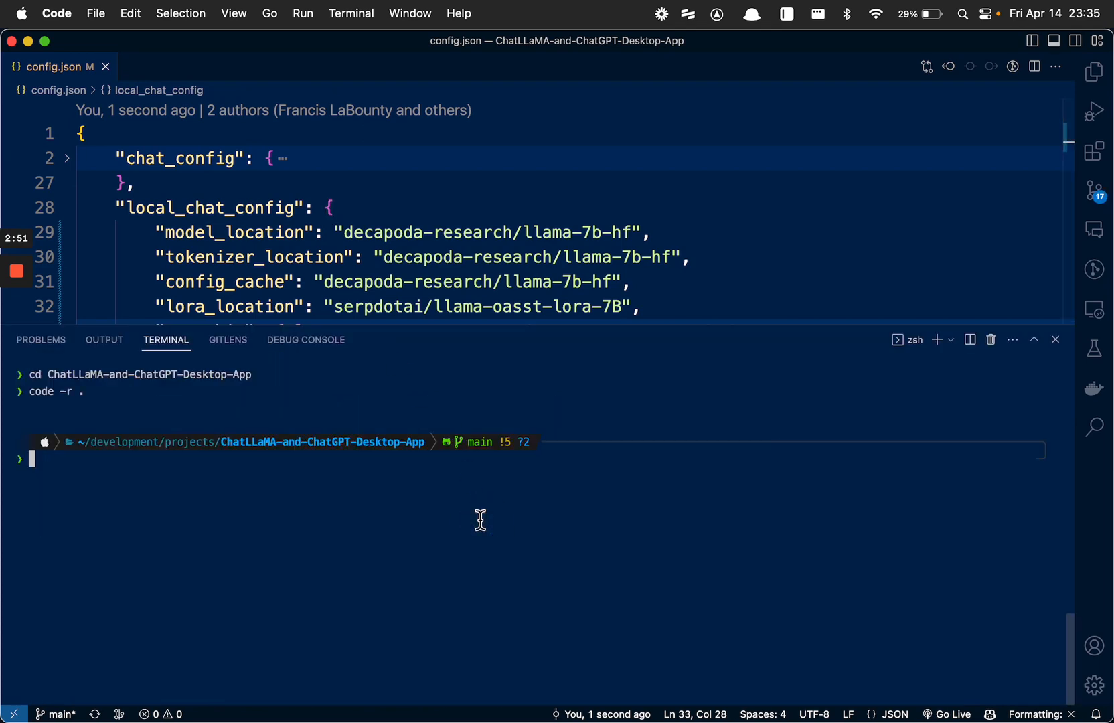
Run python launch_gui.py and let the LLaMA checkpoint shards finish loading.
text(python laun)
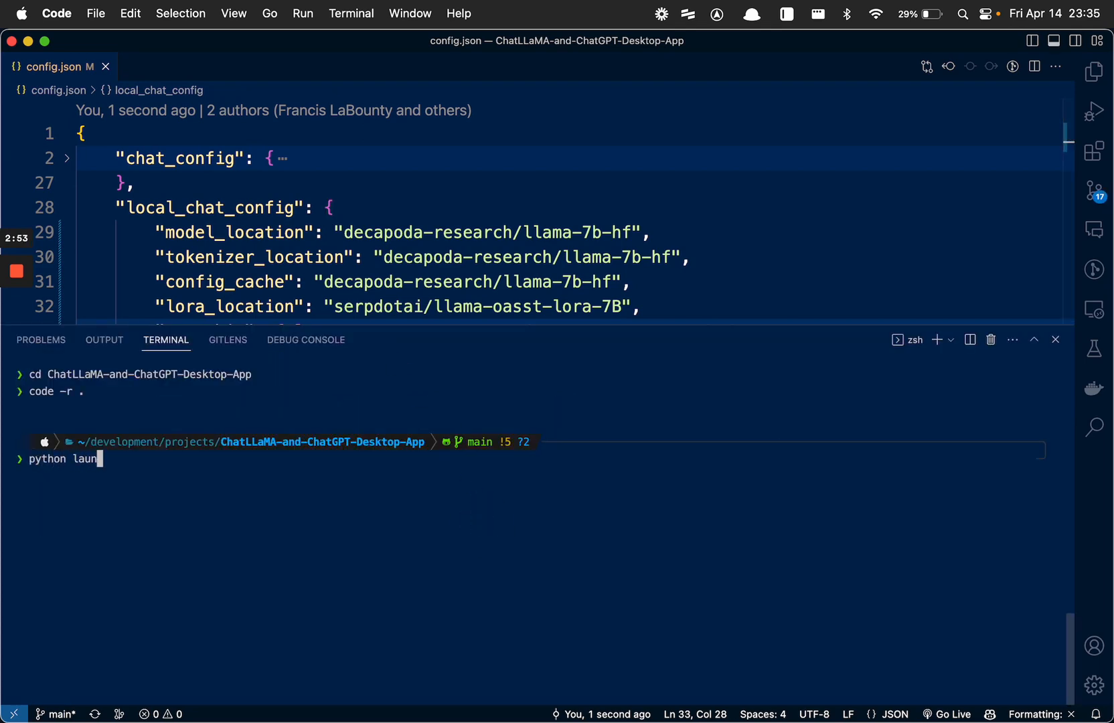
text(ch_gui.py)
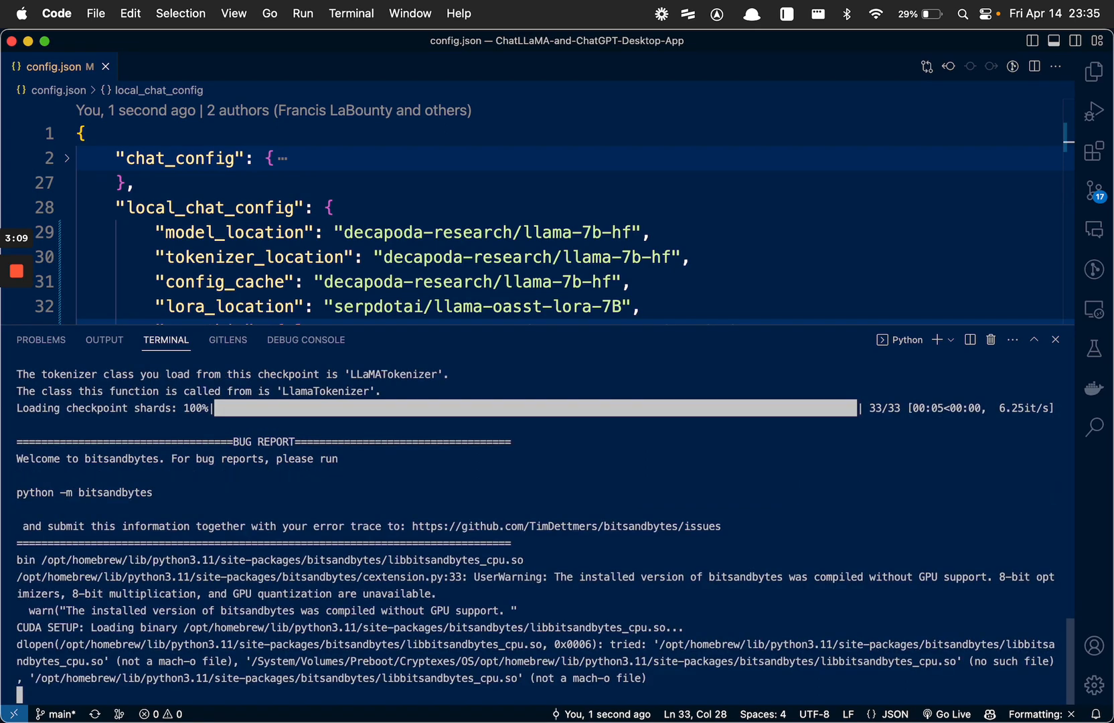
mouse_move(538, 536)
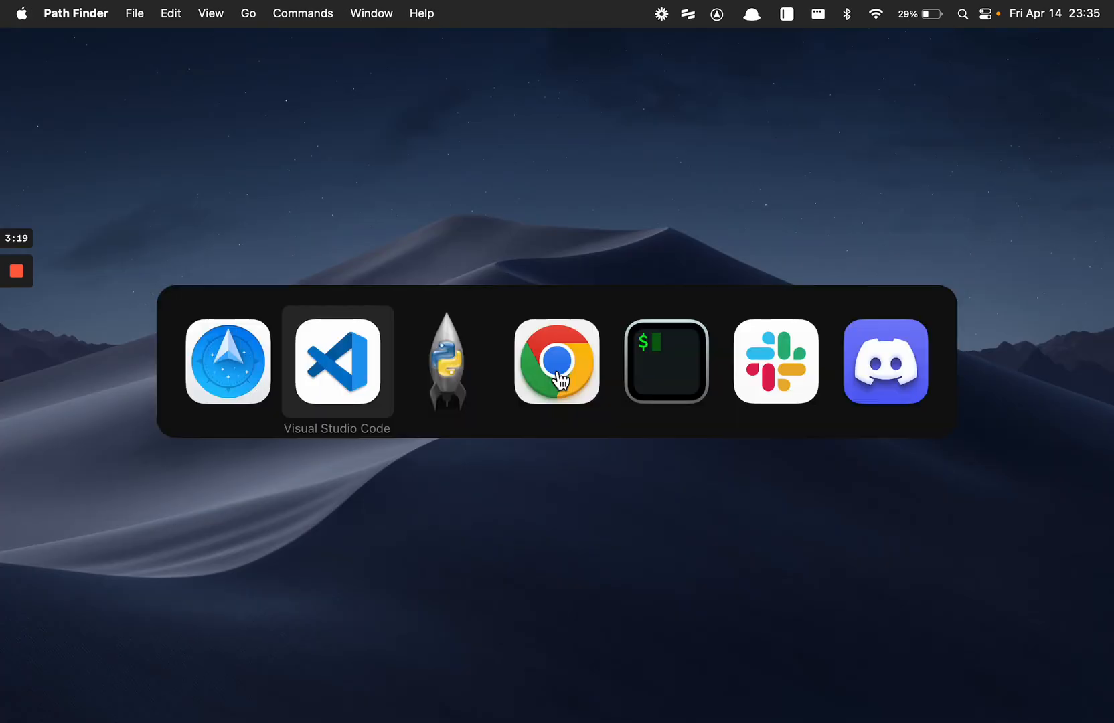
Bring the newly launched Python chat app to the front via the app switcher.
click(446, 360)
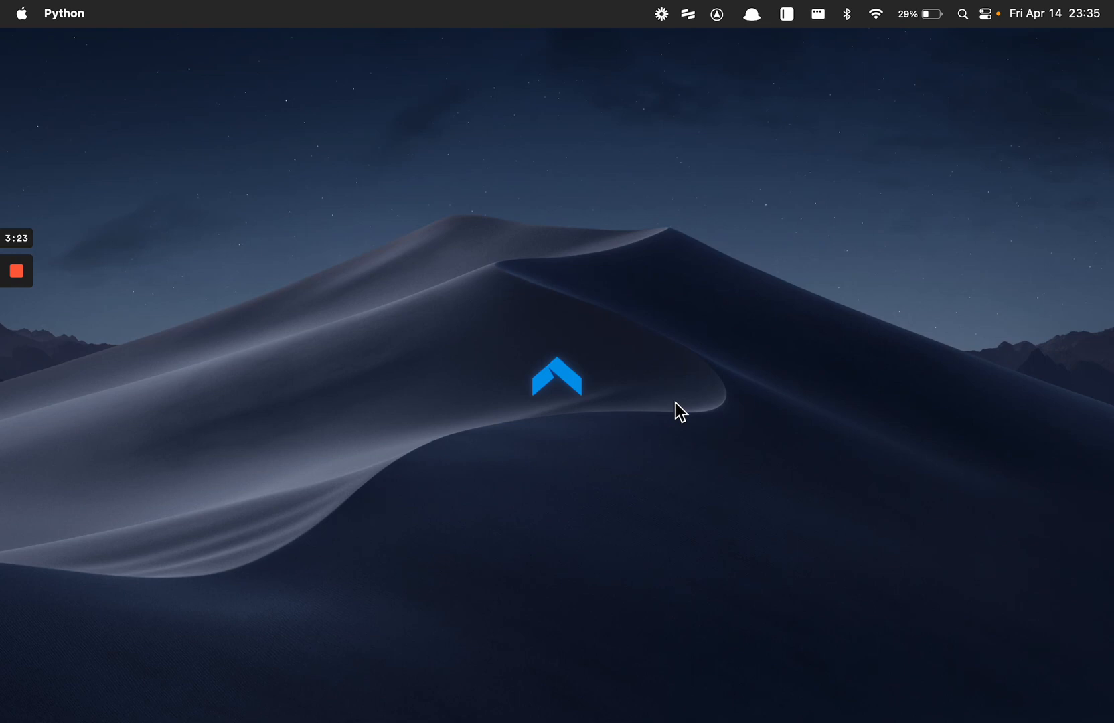
mouse_move(630, 393)
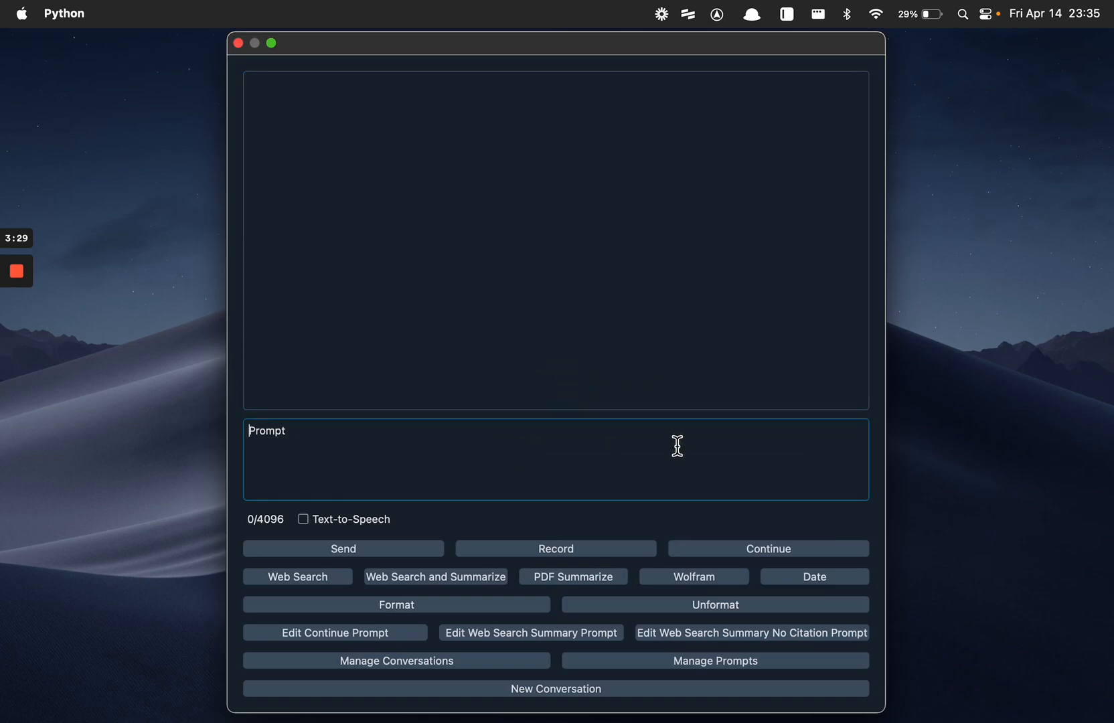
mouse_move(737, 438)
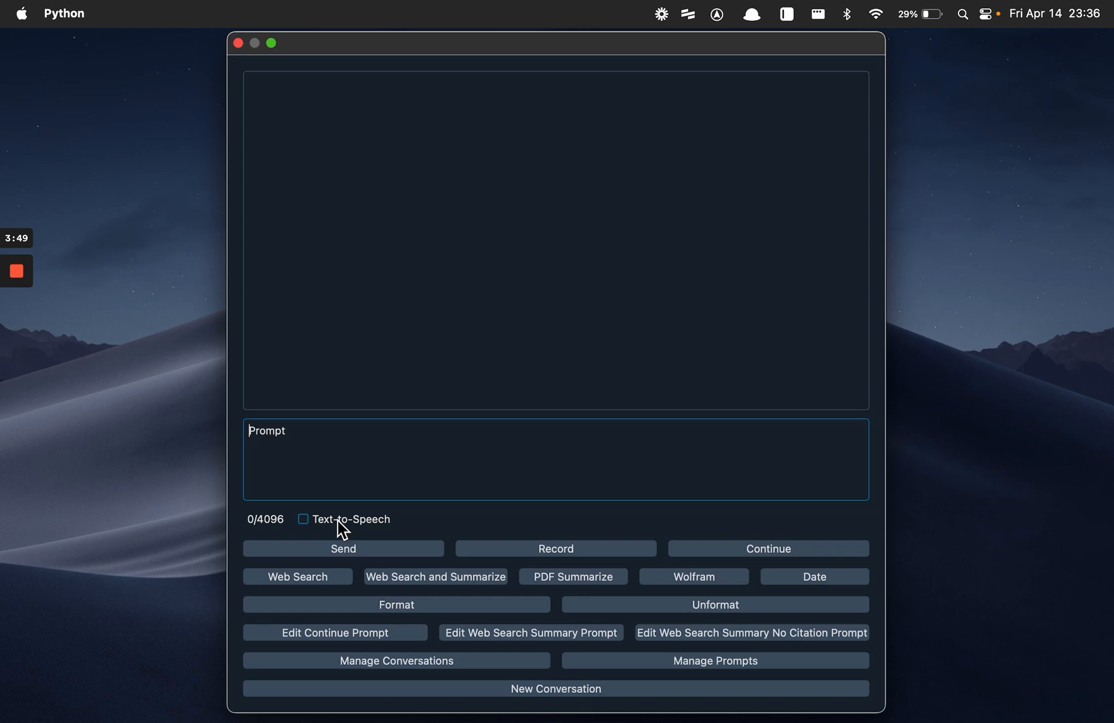
mouse_move(328, 529)
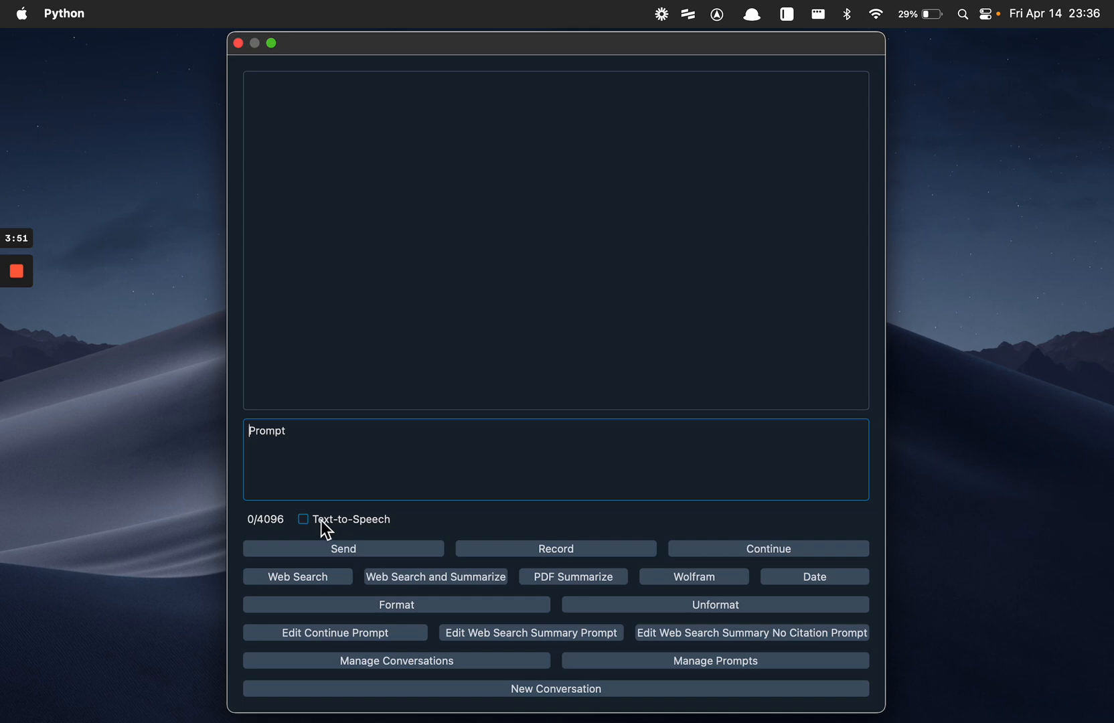
mouse_move(312, 529)
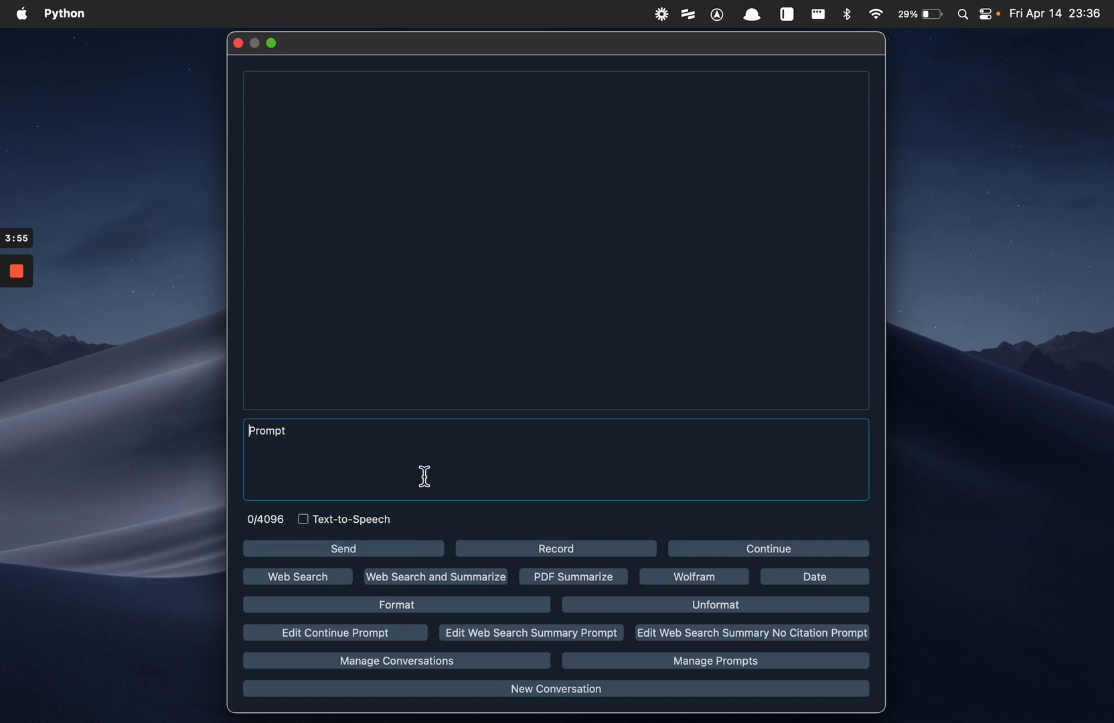
Record a spoken prompt in the ChatLLaMA GUI and select the transcribed text.
text(sdfadsfasdf)
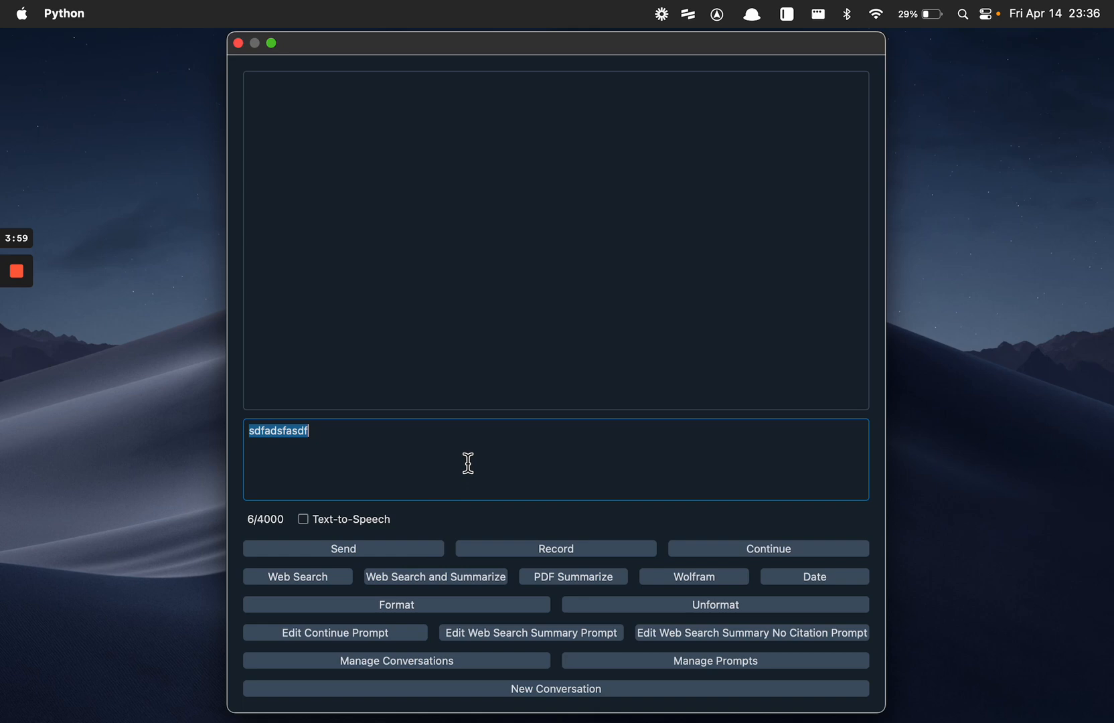
click(555, 549)
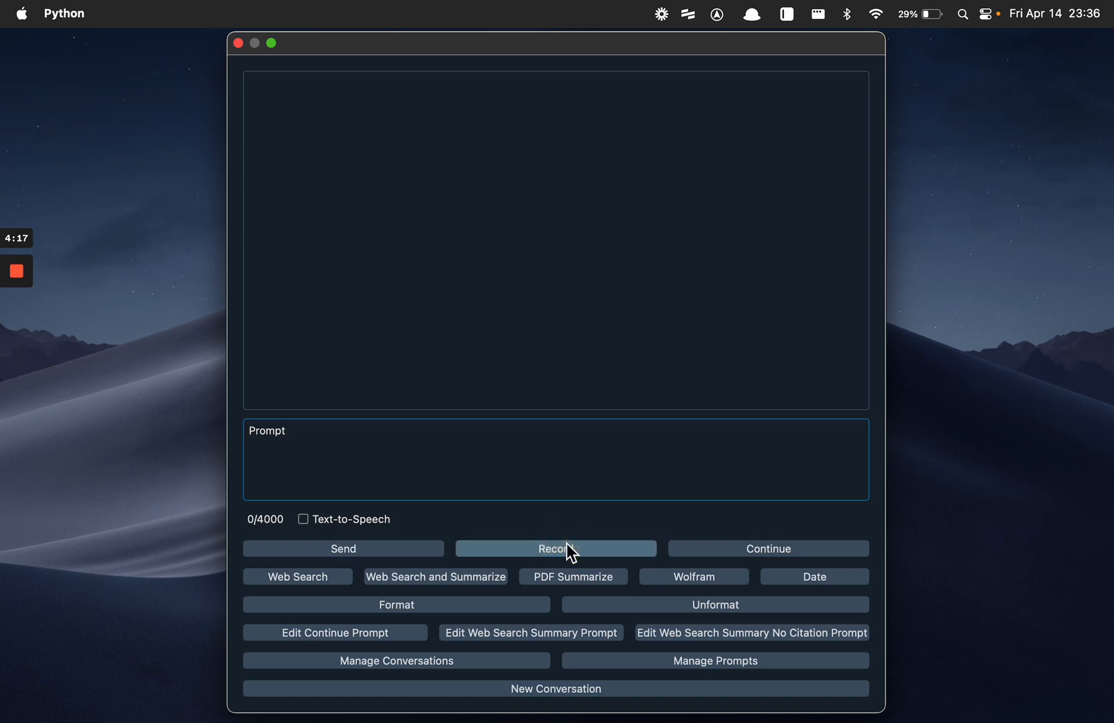
mouse_move(565, 473)
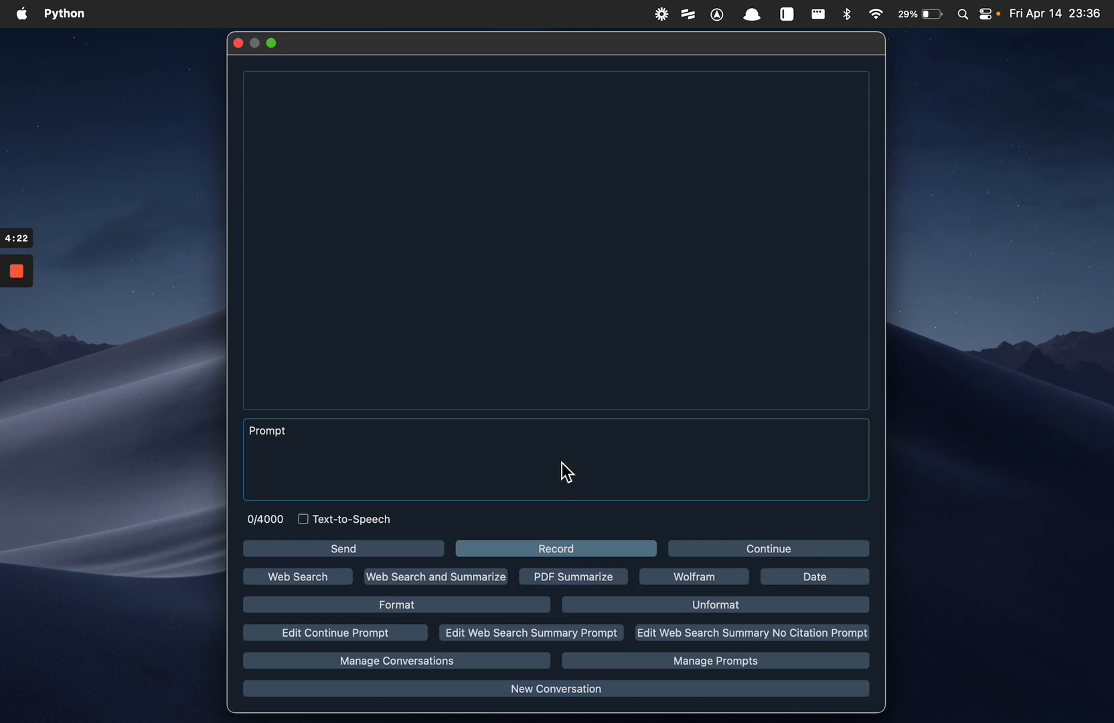
click(555, 548)
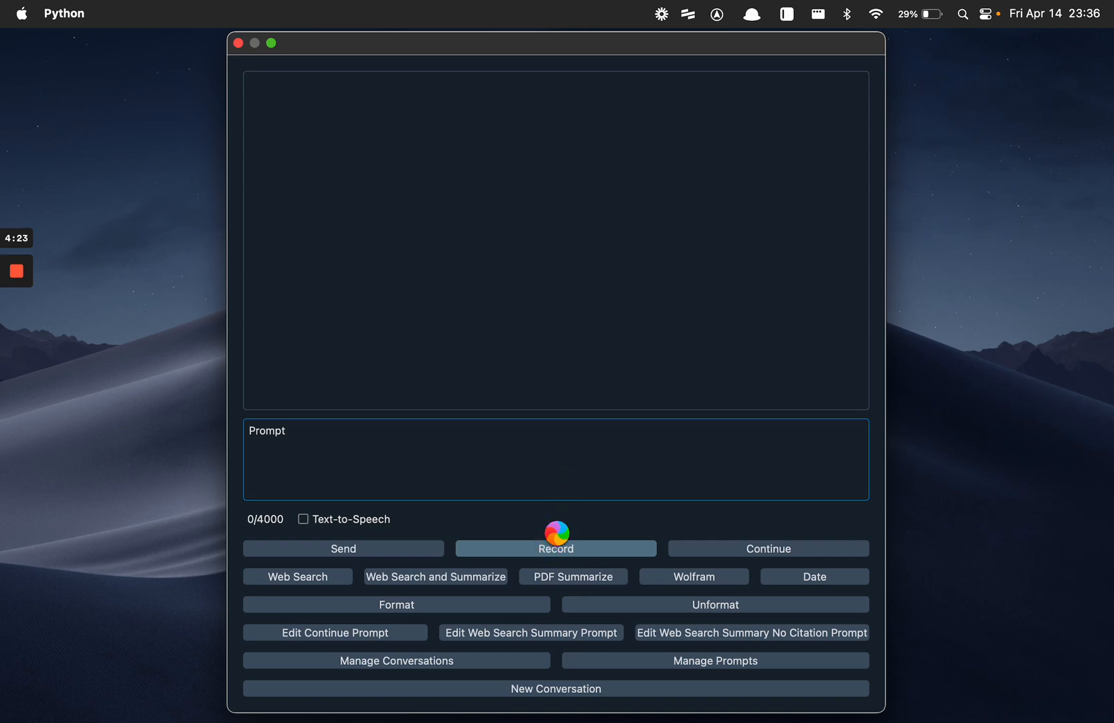
mouse_move(556, 517)
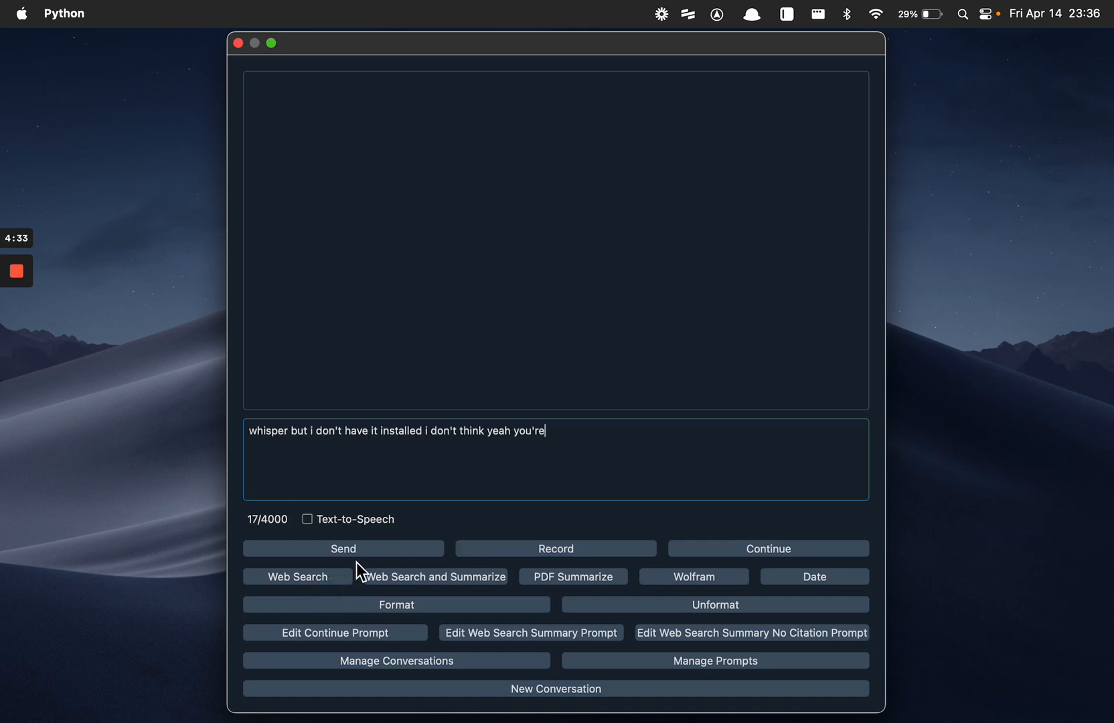
drag(332, 430, 548, 430)
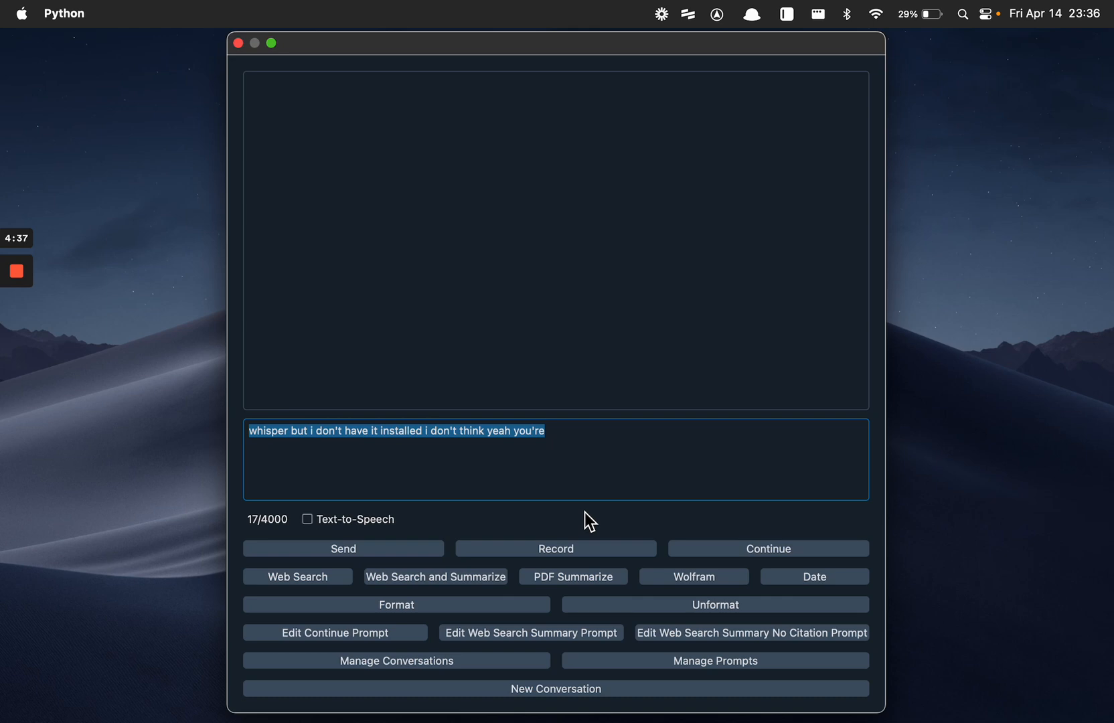
Replace it with a web_search command for query 'devin schumacher' with time=none.
click(297, 576)
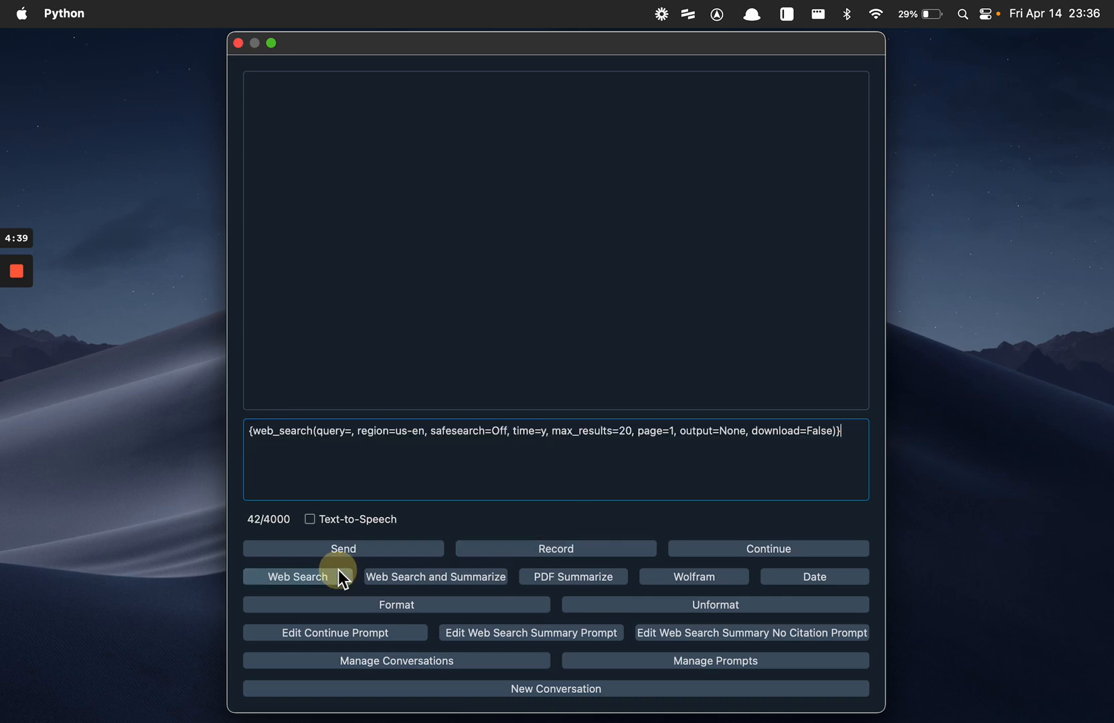
mouse_move(583, 436)
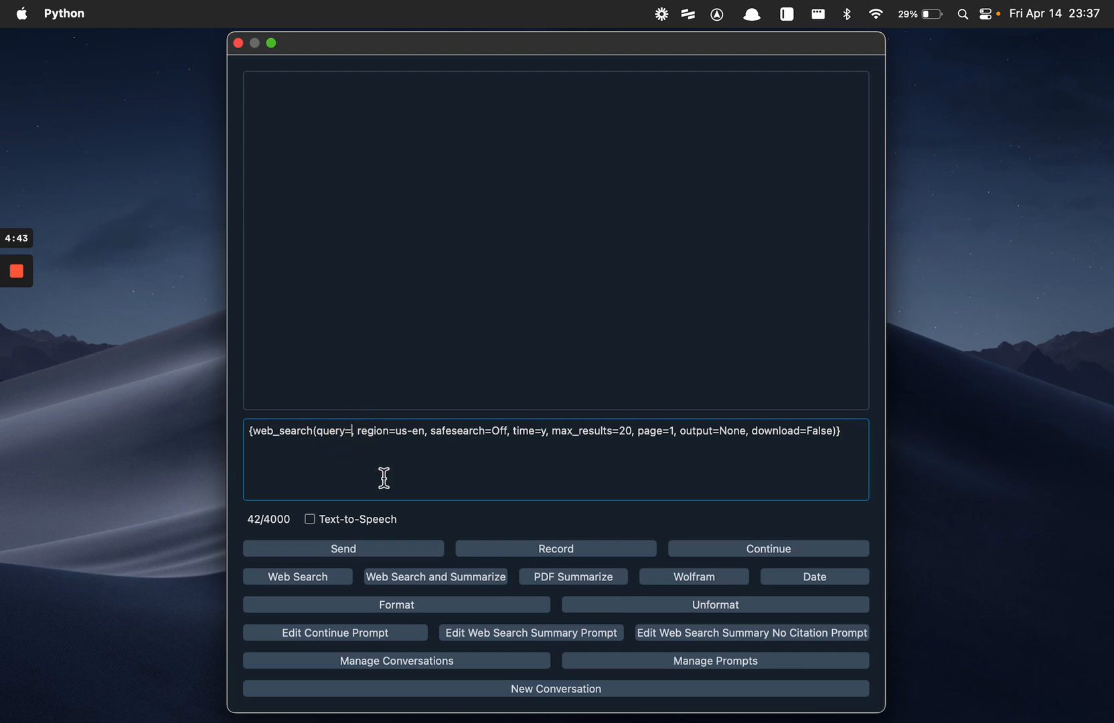
text(devin schumacherf)
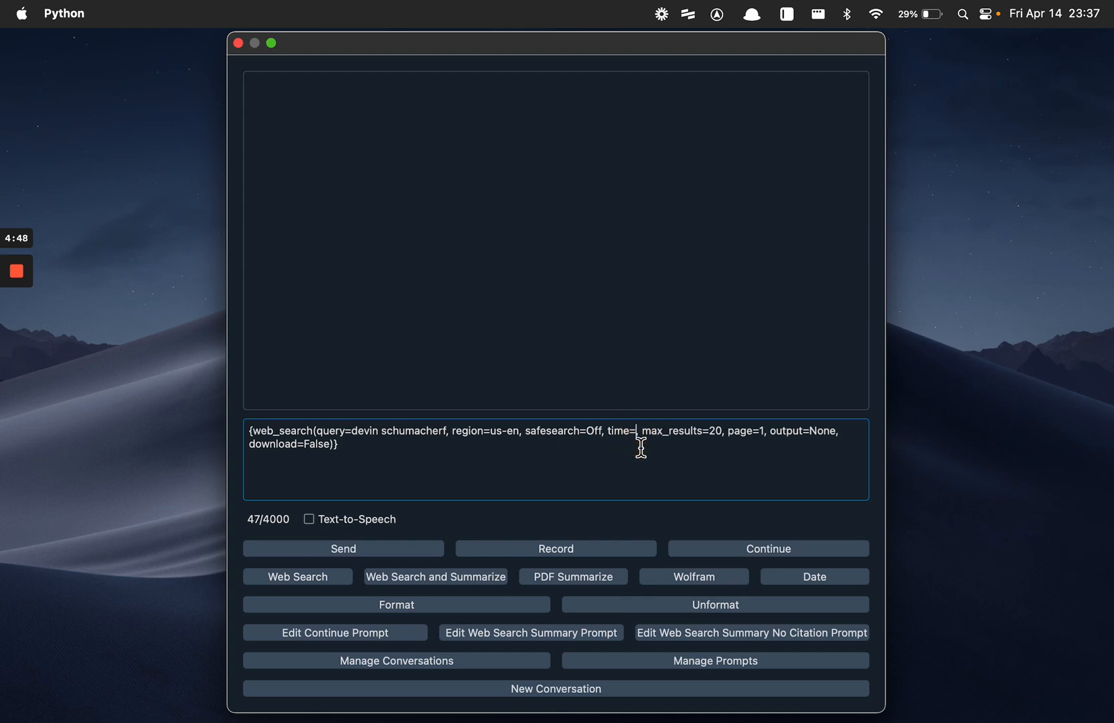
text(none)
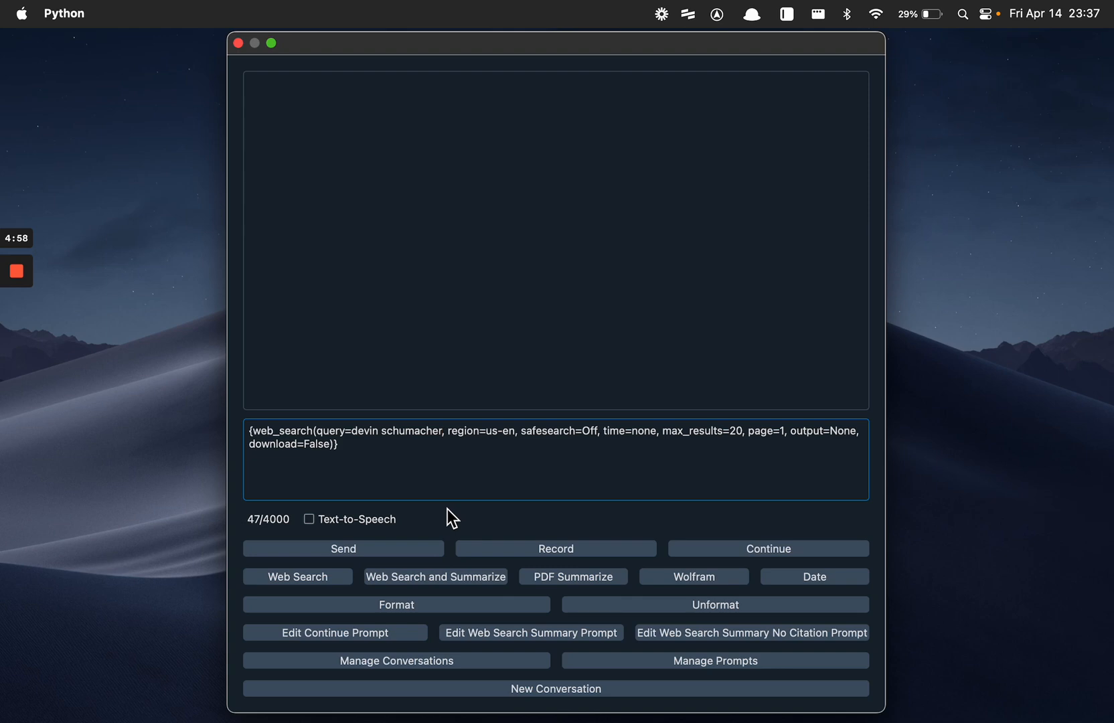
mouse_move(443, 592)
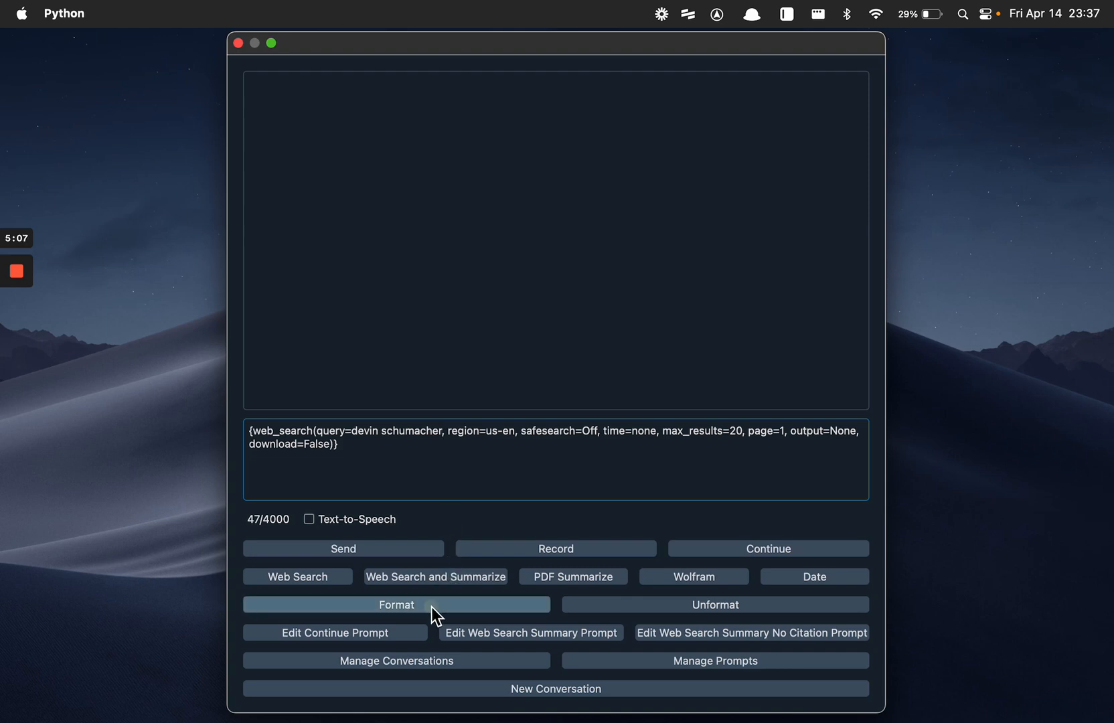
Execute the web_search to fill numbered results, start opening VS Code via Spotlight, then switch to Chrome.
click(396, 604)
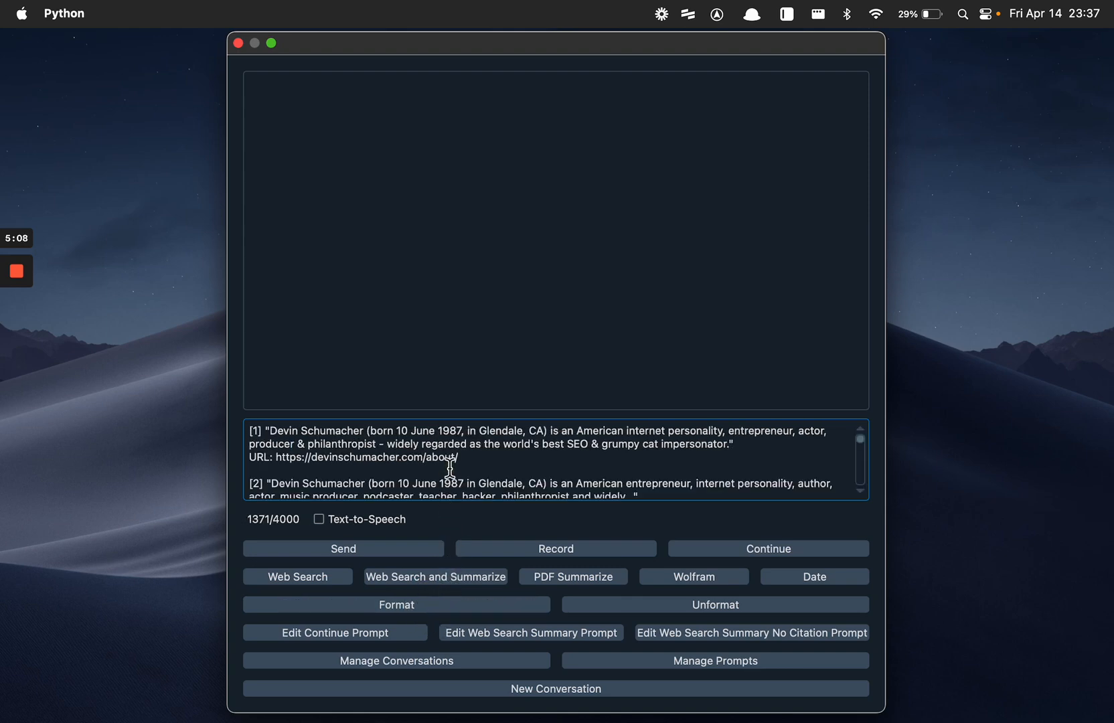
text(cod)
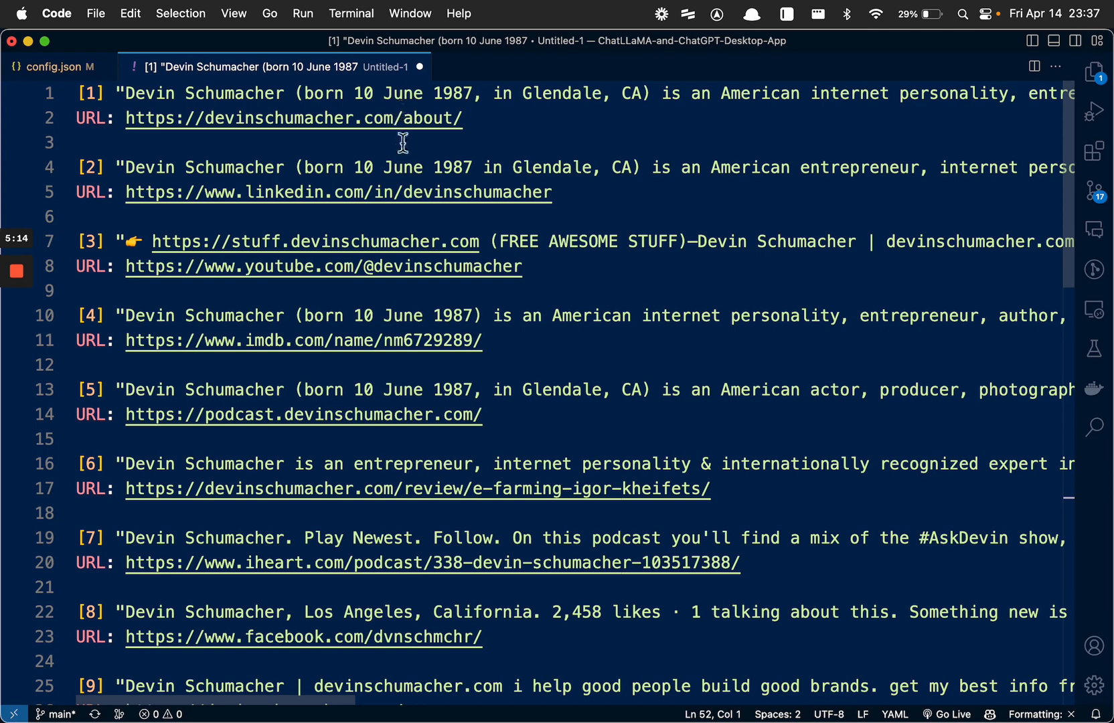
key(cmd+tab)
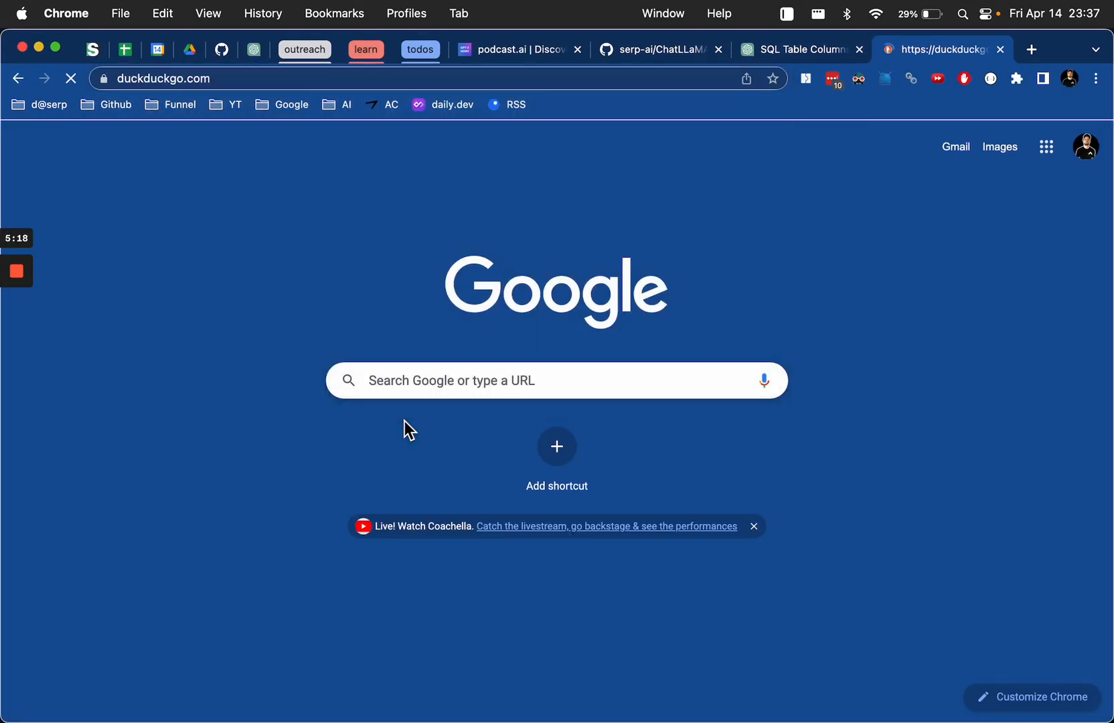
Search 'devin schumacher' on DuckDuckGo in Chrome and scroll through the results.
text(devin schu)
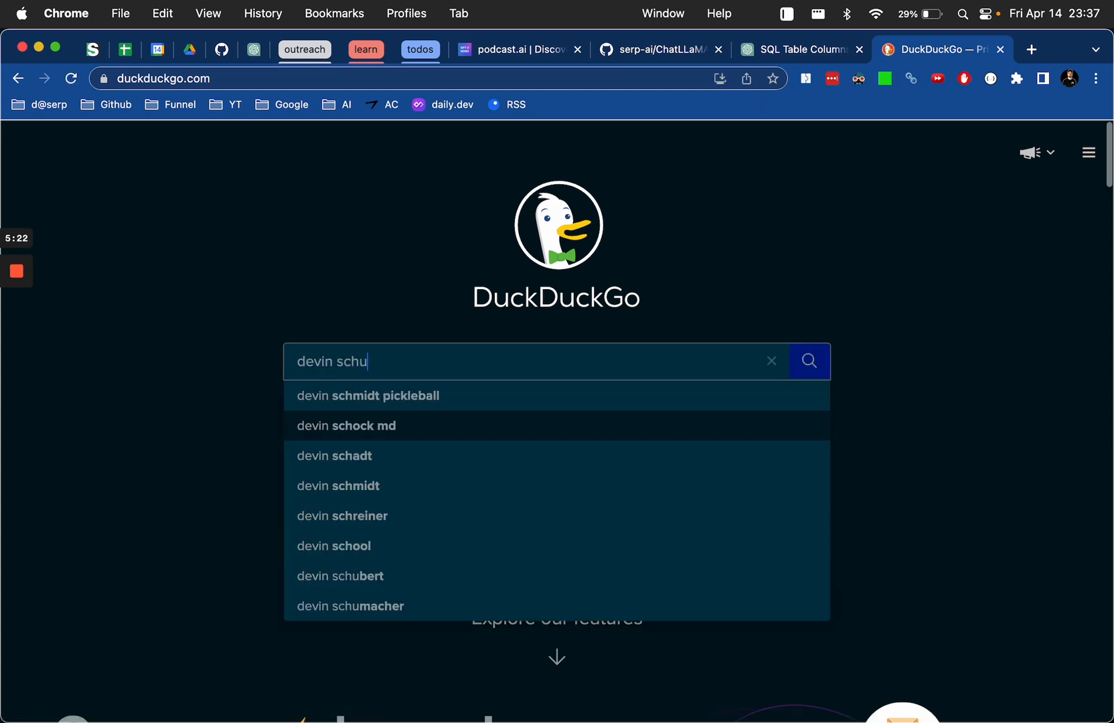
click(350, 606)
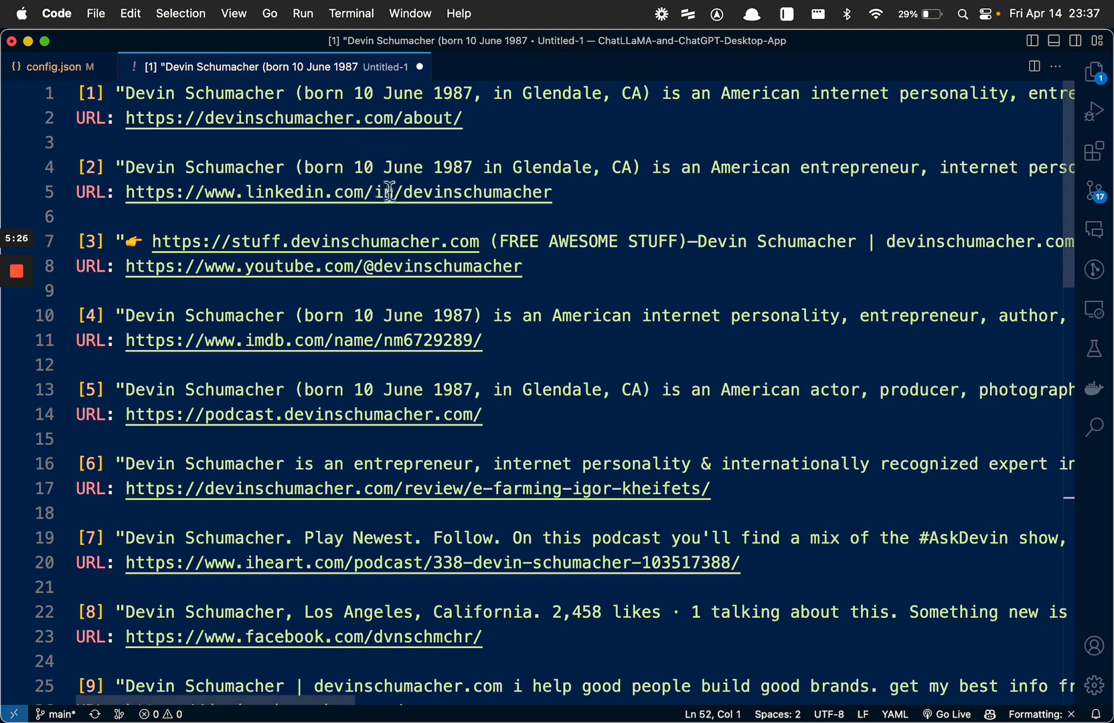
mouse_move(317, 363)
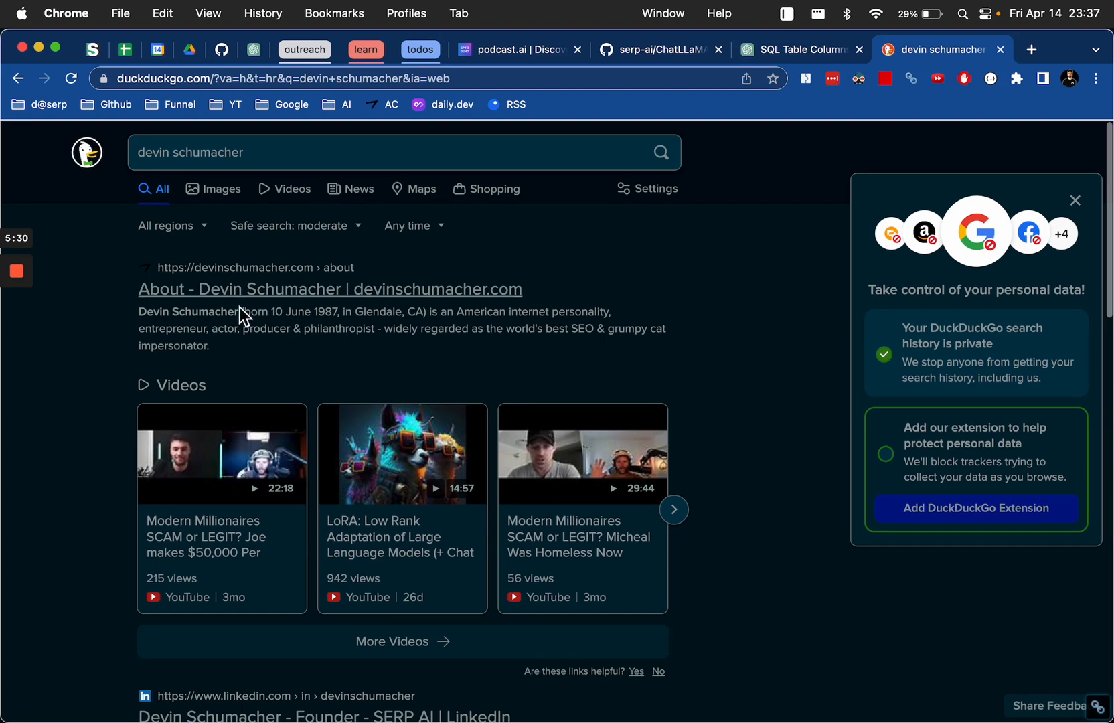
scroll(down, 3)
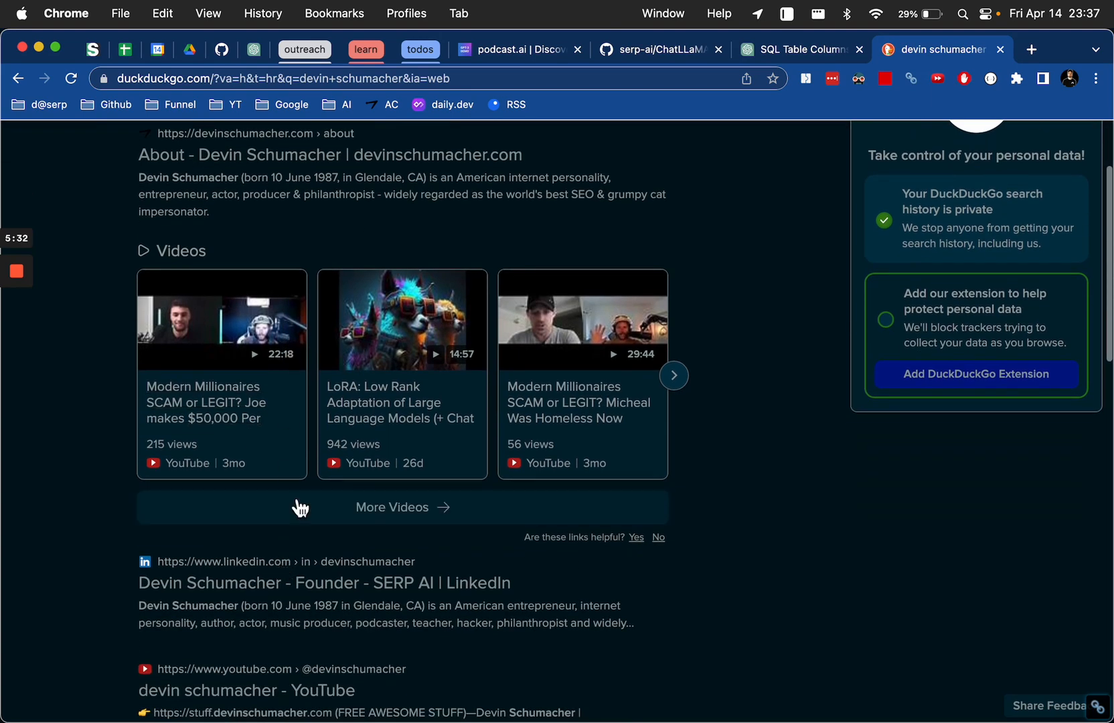
scroll(down, 3)
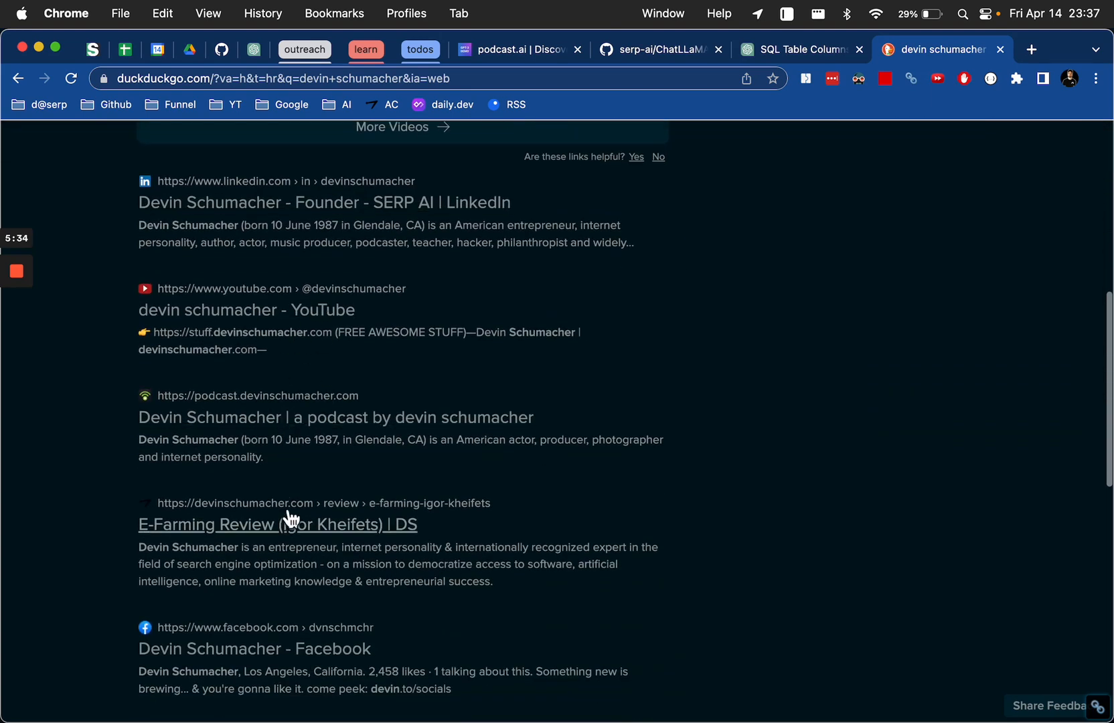
scroll(down, 3)
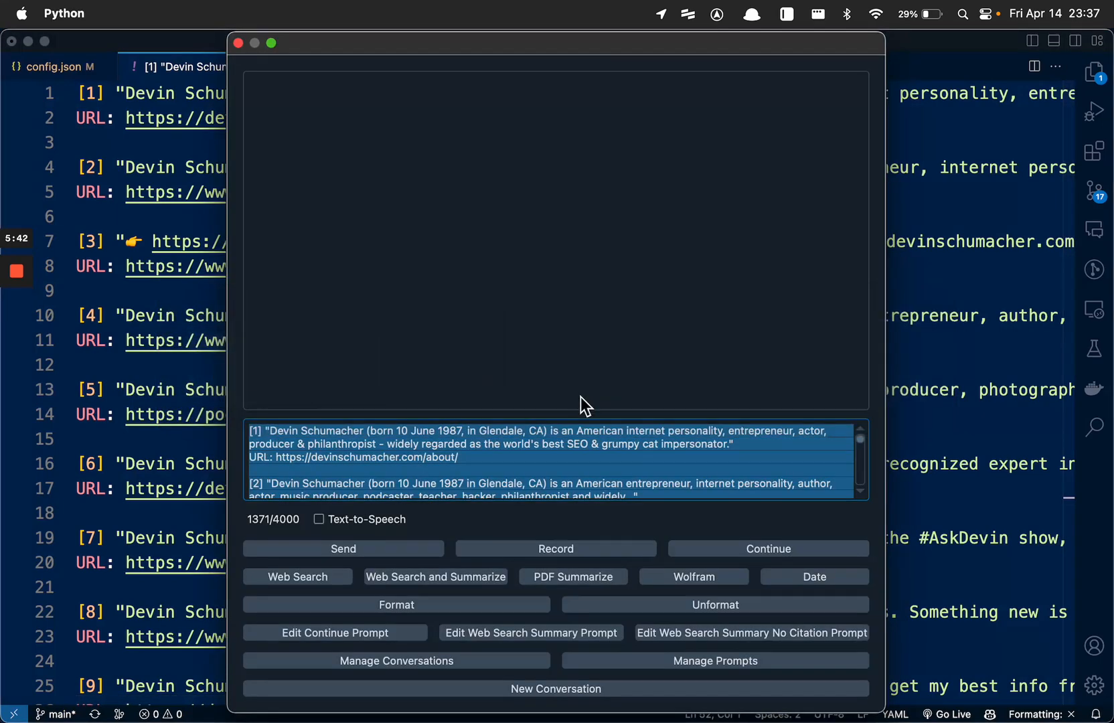
Insert a web_search_and_summarize command for 'devin schumacher' with time=none.
click(598, 462)
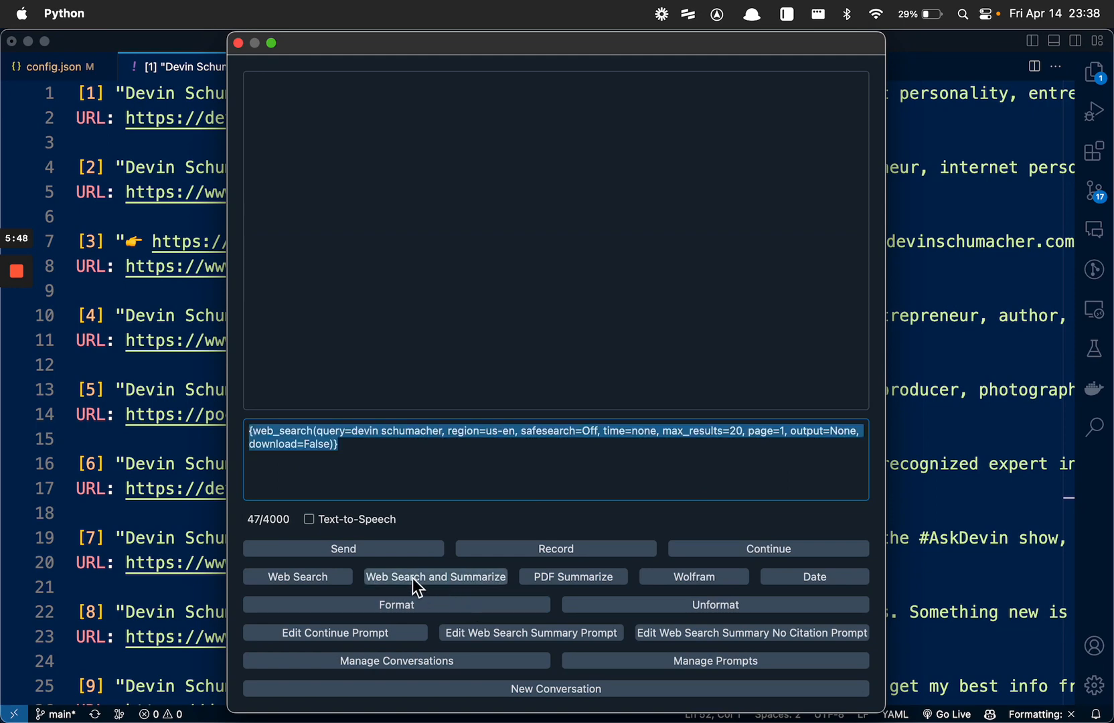
click(434, 576)
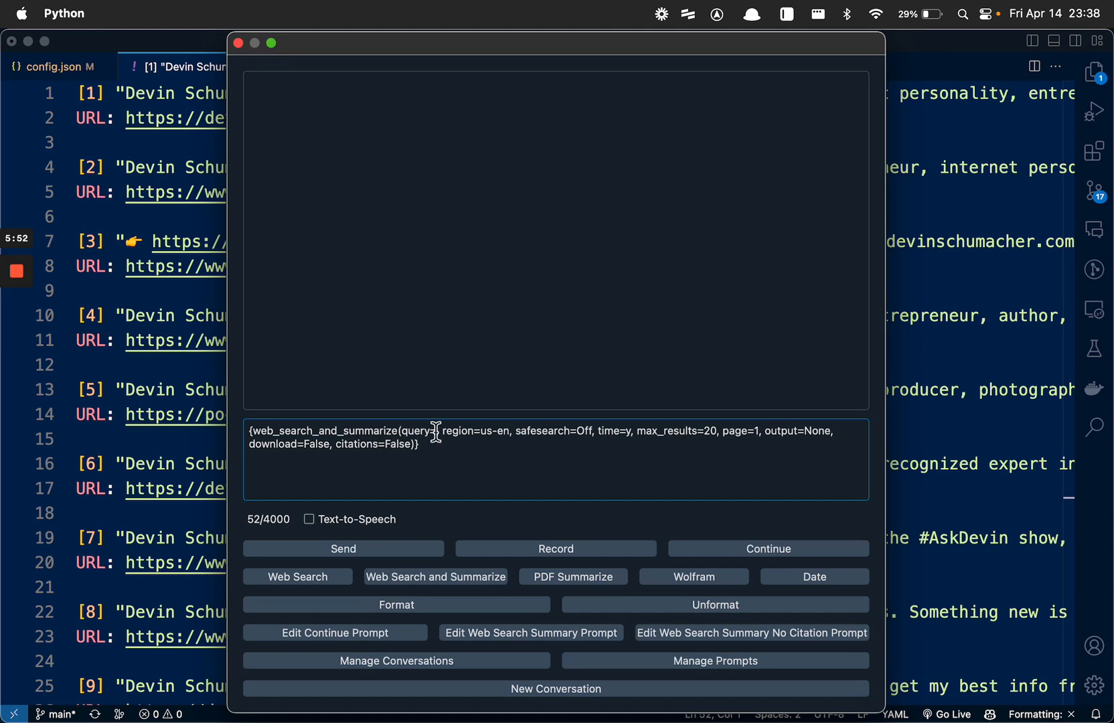
text(devin schumacher)
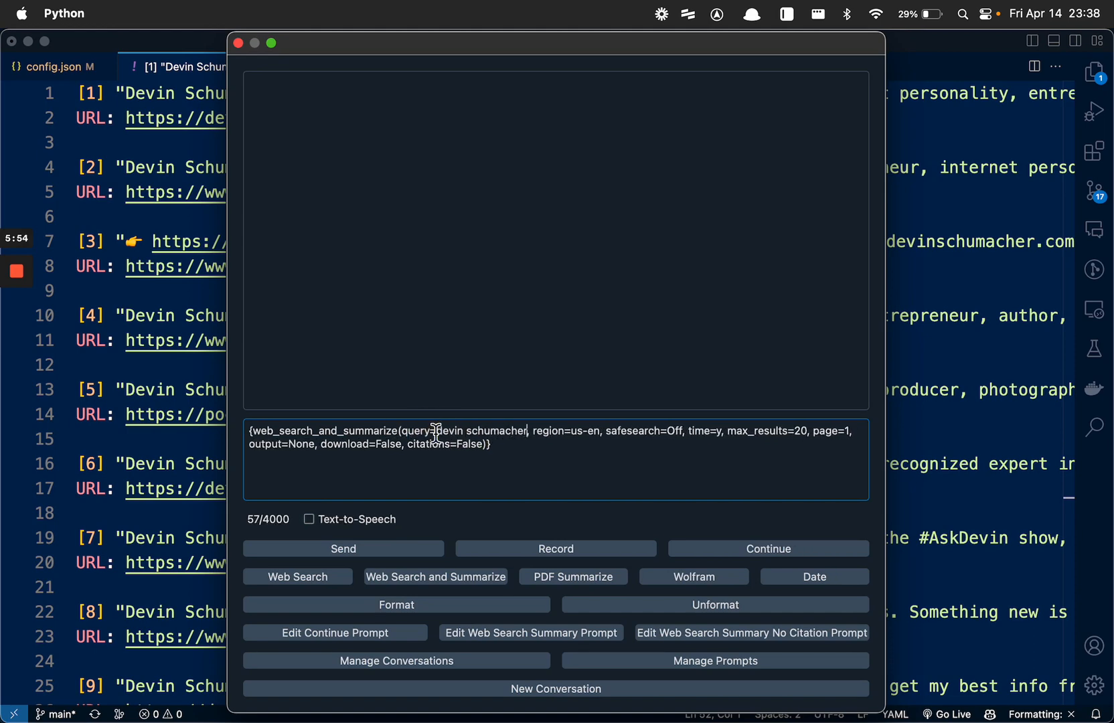
mouse_move(413, 462)
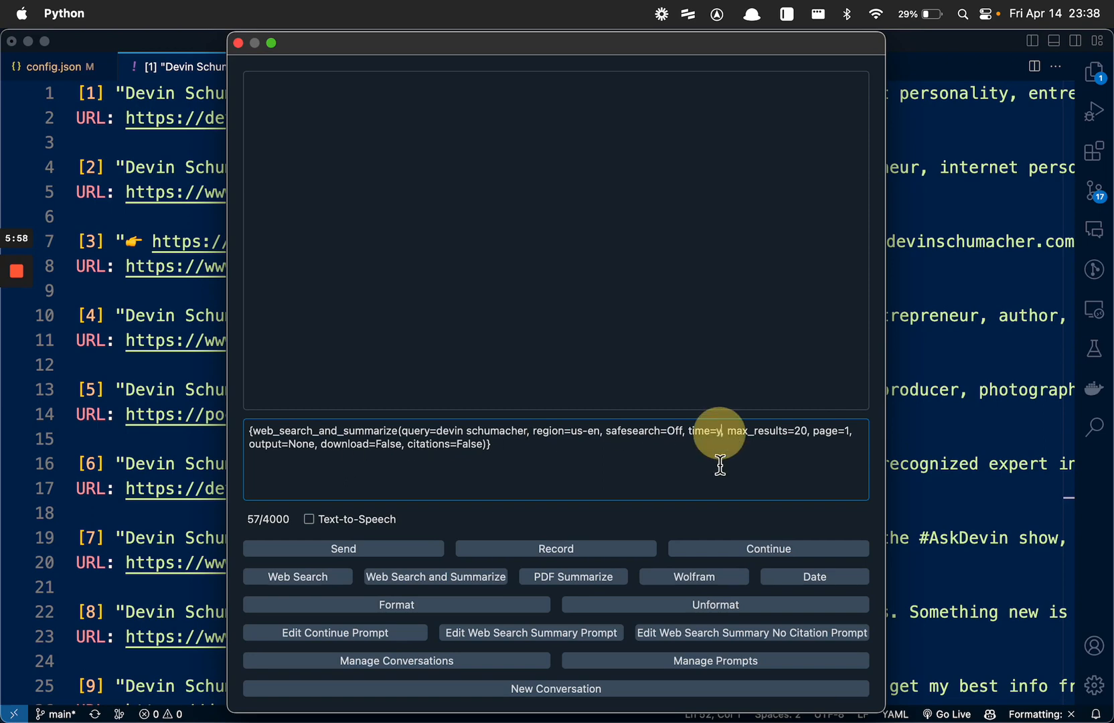
text(none)
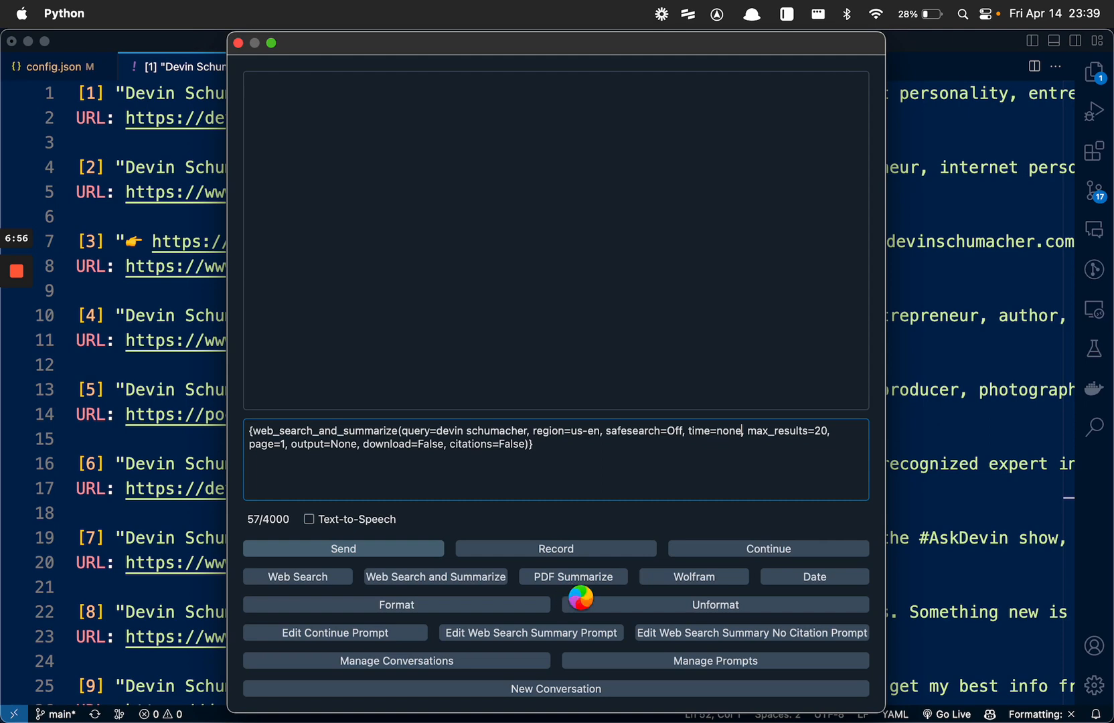
mouse_move(758, 620)
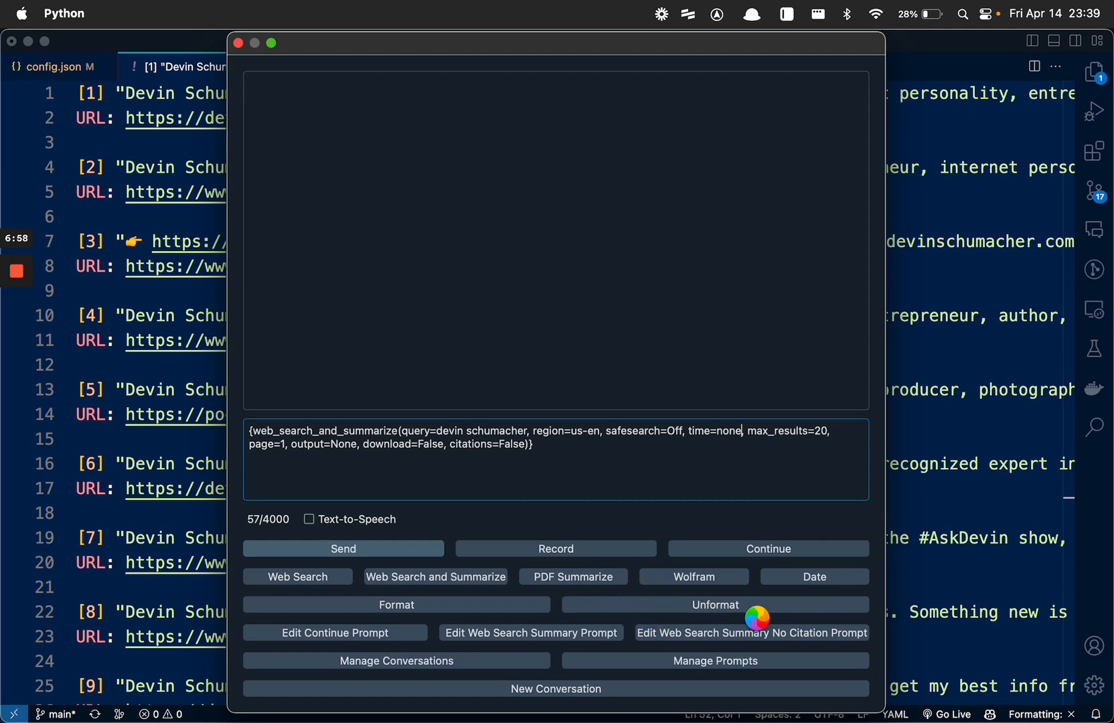
mouse_move(787, 580)
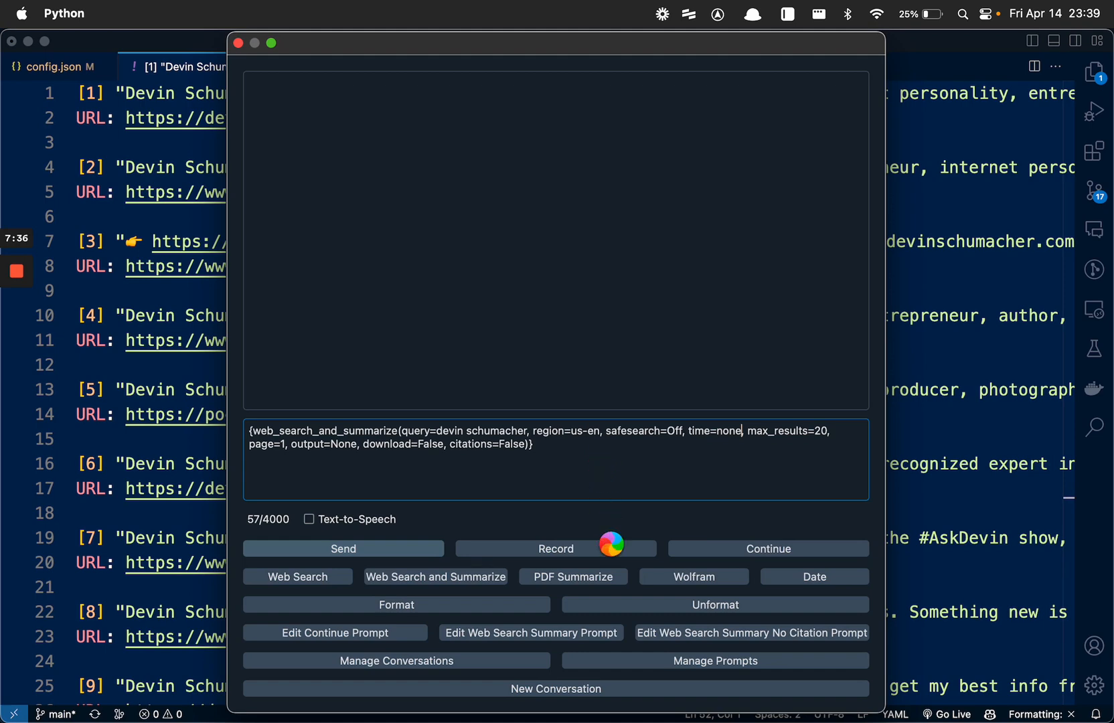
mouse_move(647, 678)
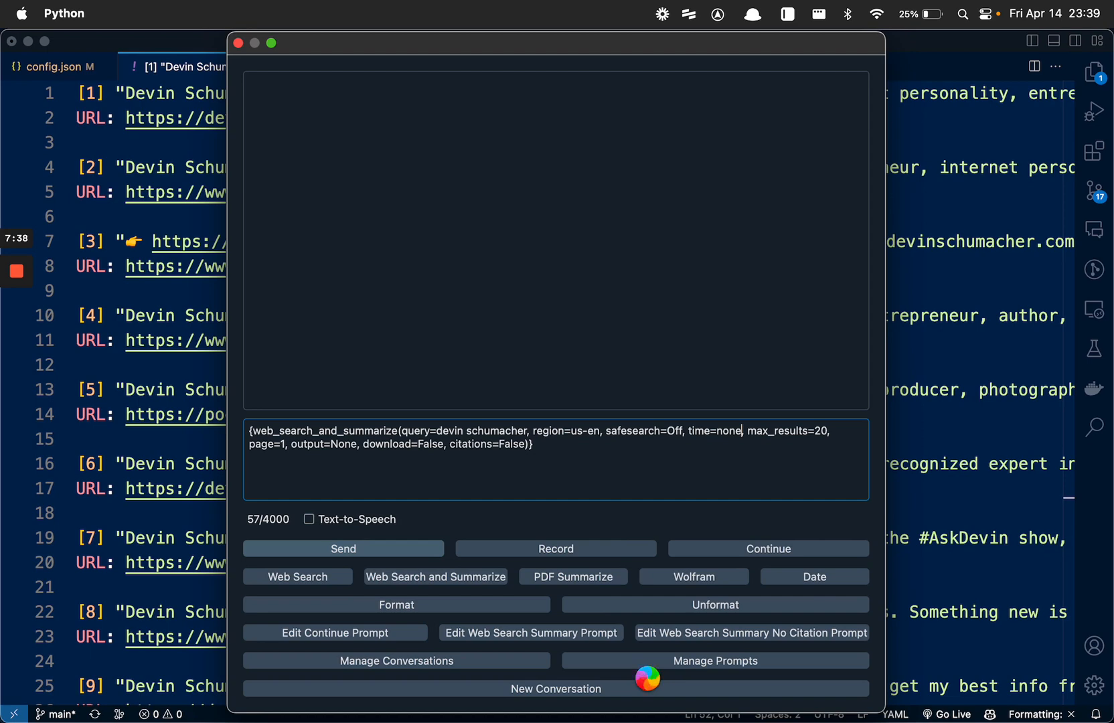
Send the search-and-summarize request for devin schumacher; the app hangs on the beach ball.
right_click(938, 686)
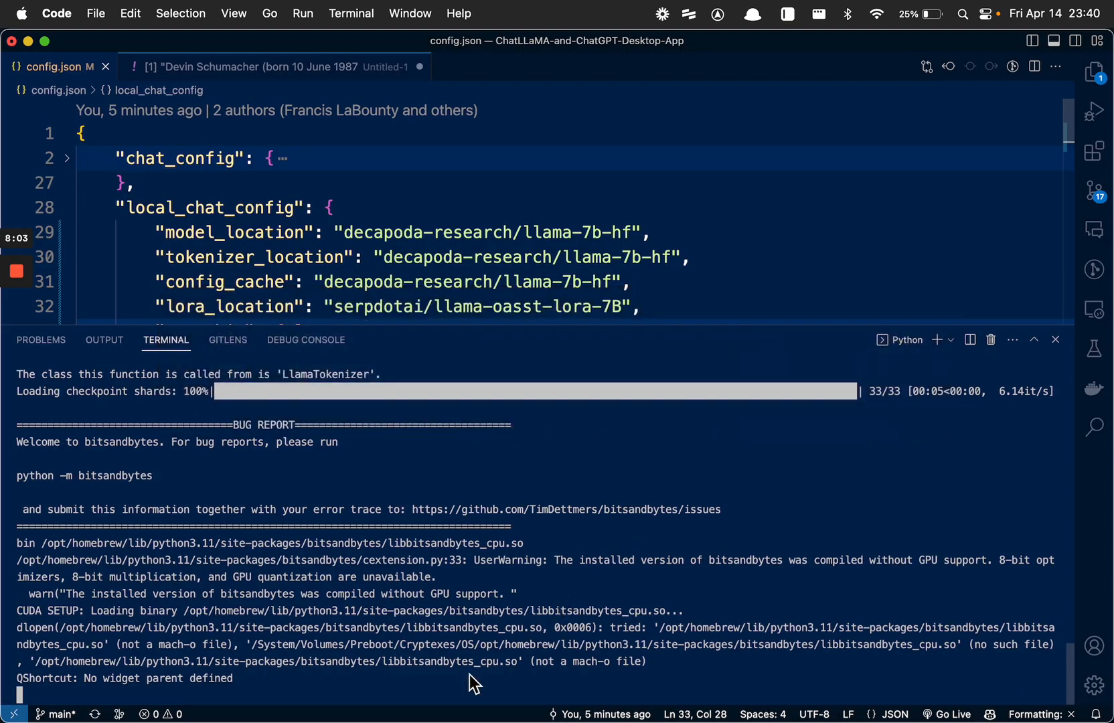
mouse_move(145, 487)
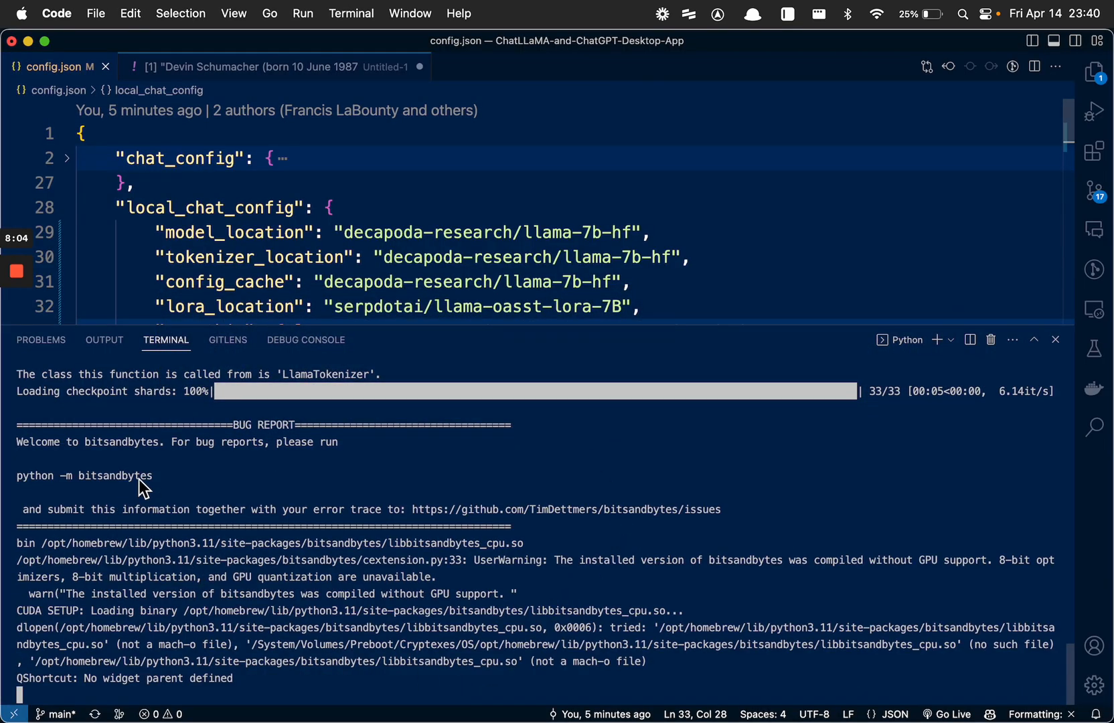
Bring the relaunched ChatLLaMA app window with an empty prompt forward from the Dock.
triple_click(83, 475)
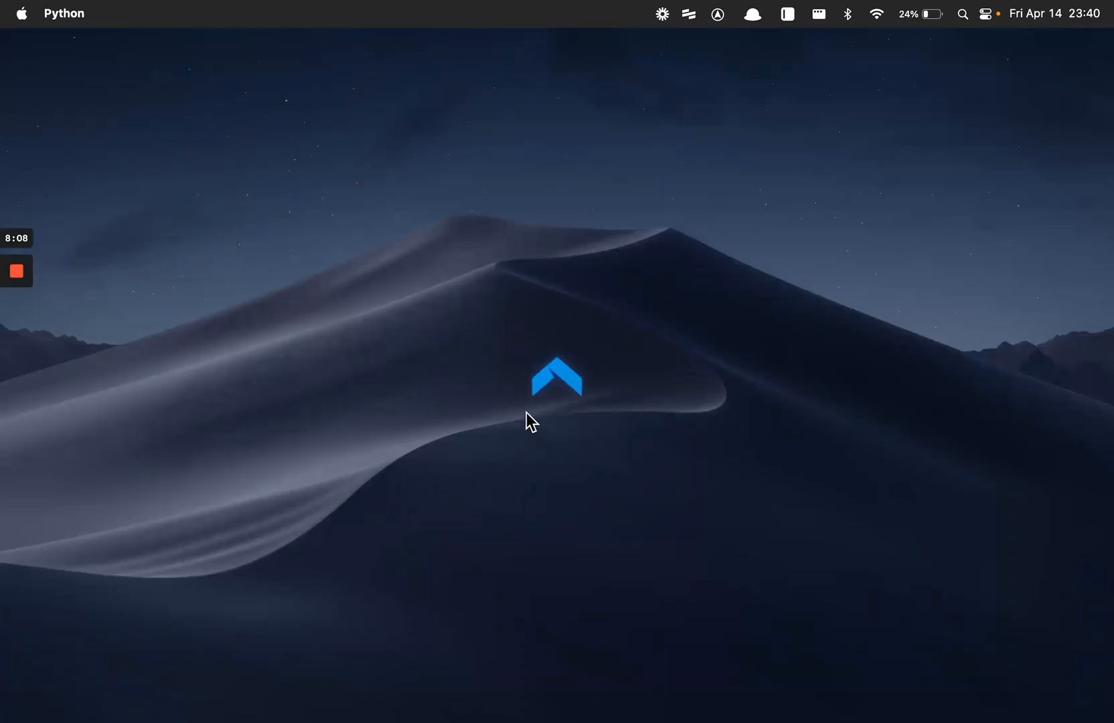
click(558, 376)
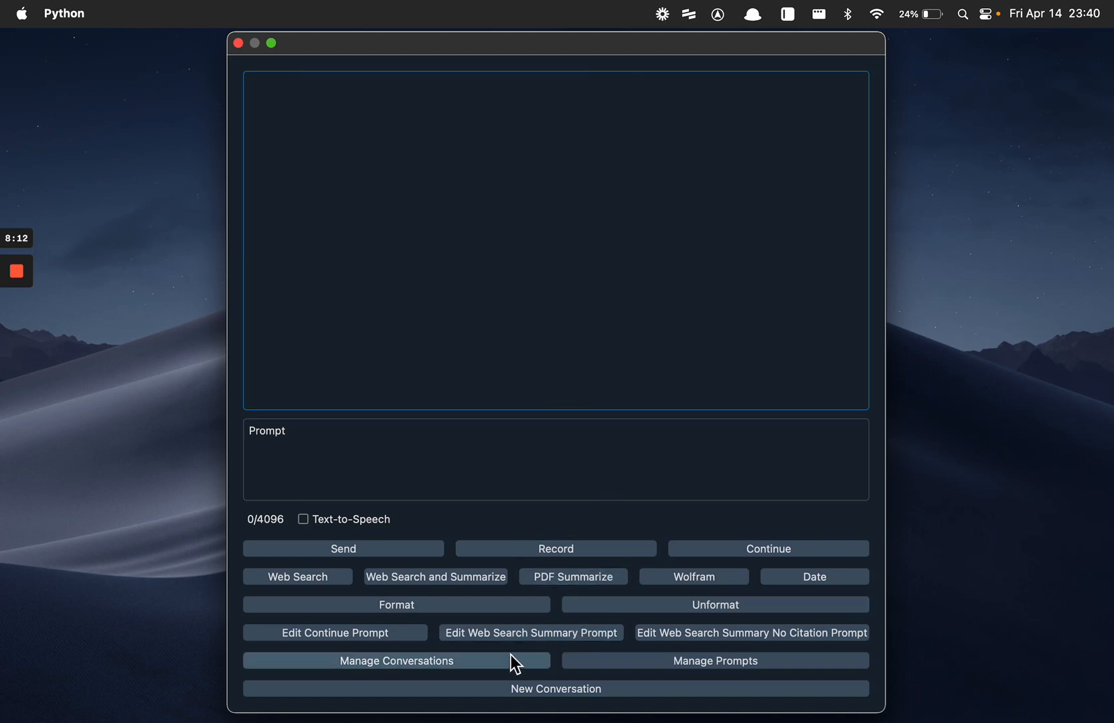
click(397, 660)
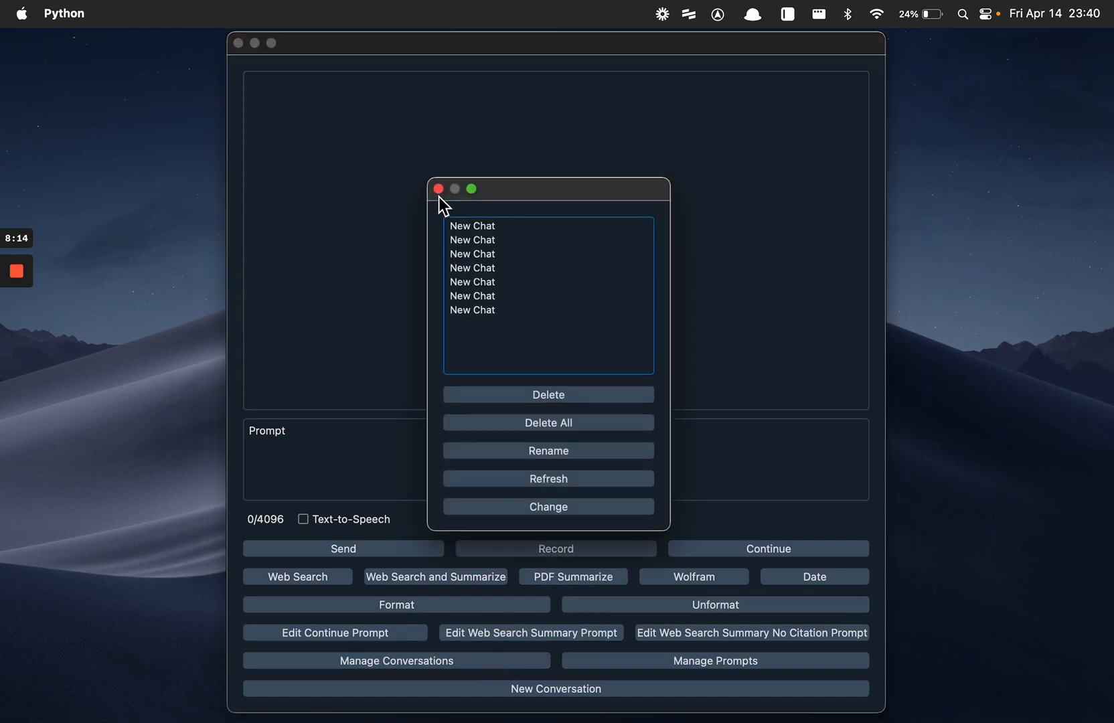
click(438, 189)
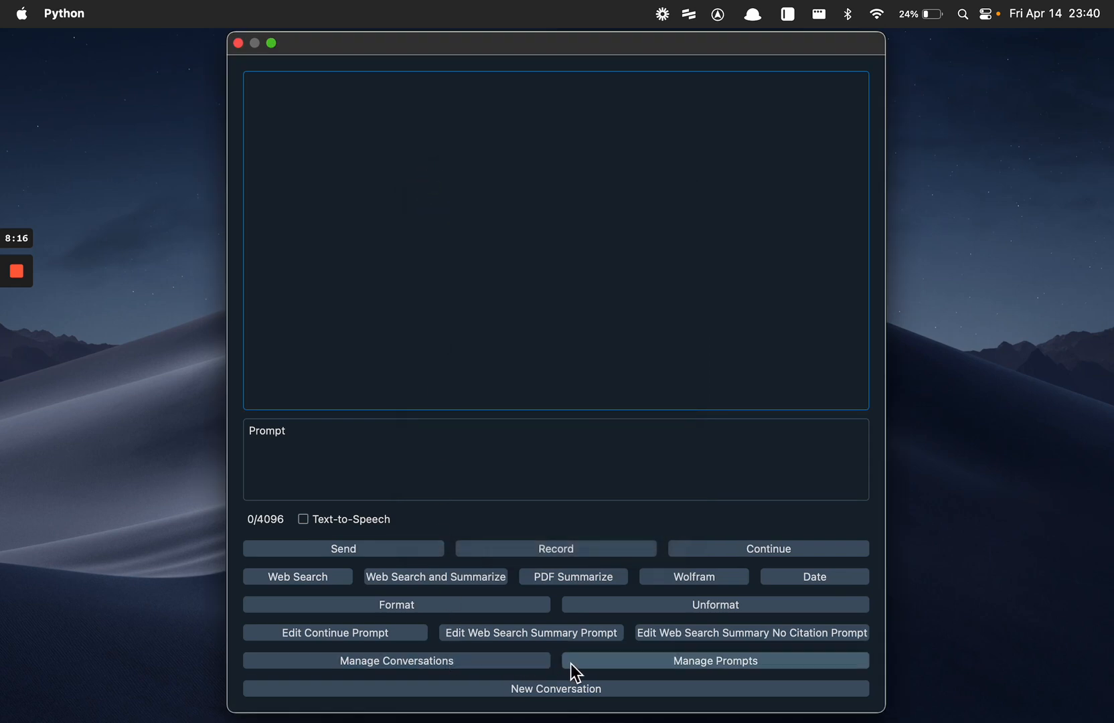
click(716, 660)
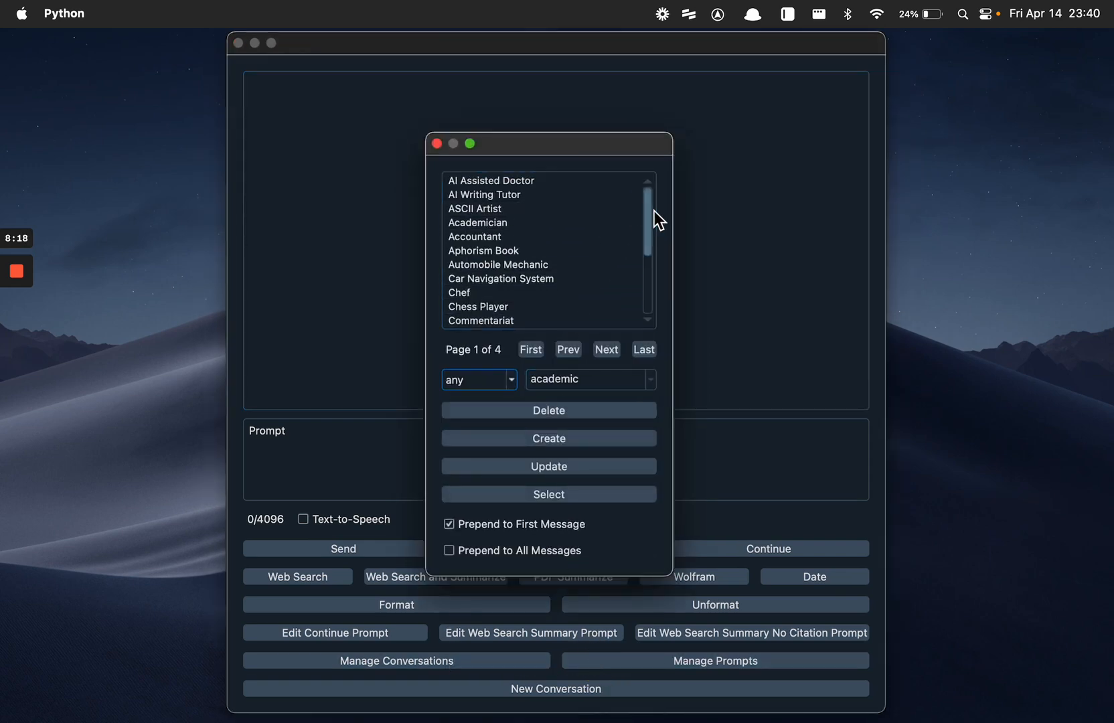
click(474, 237)
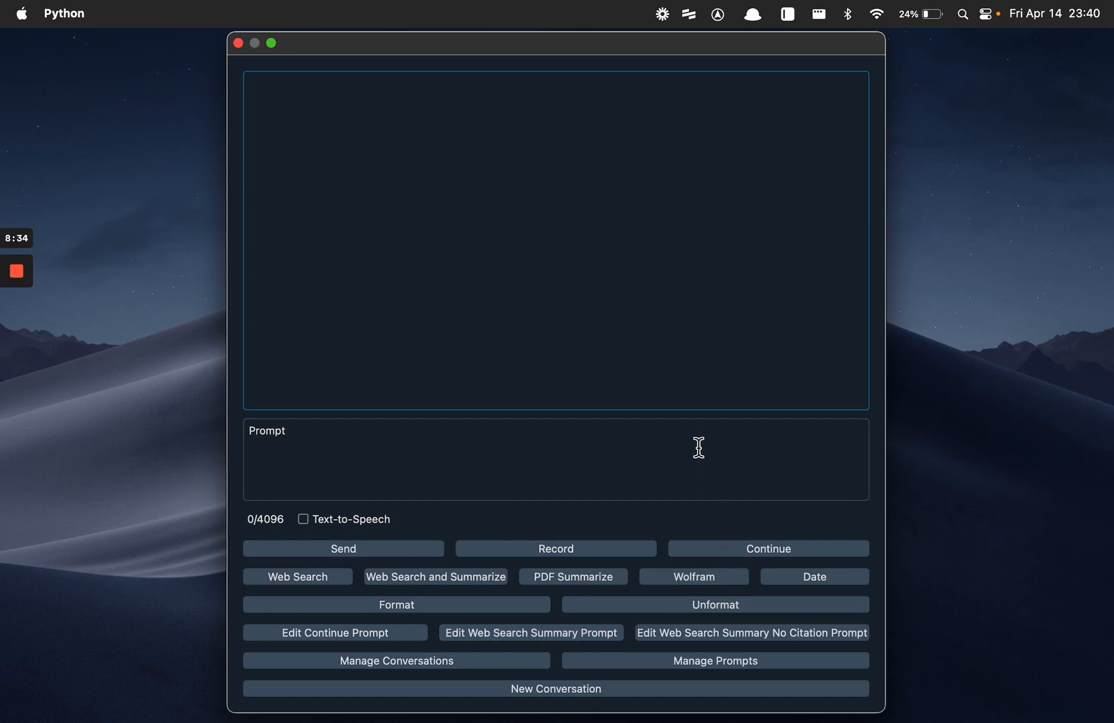
mouse_move(696, 452)
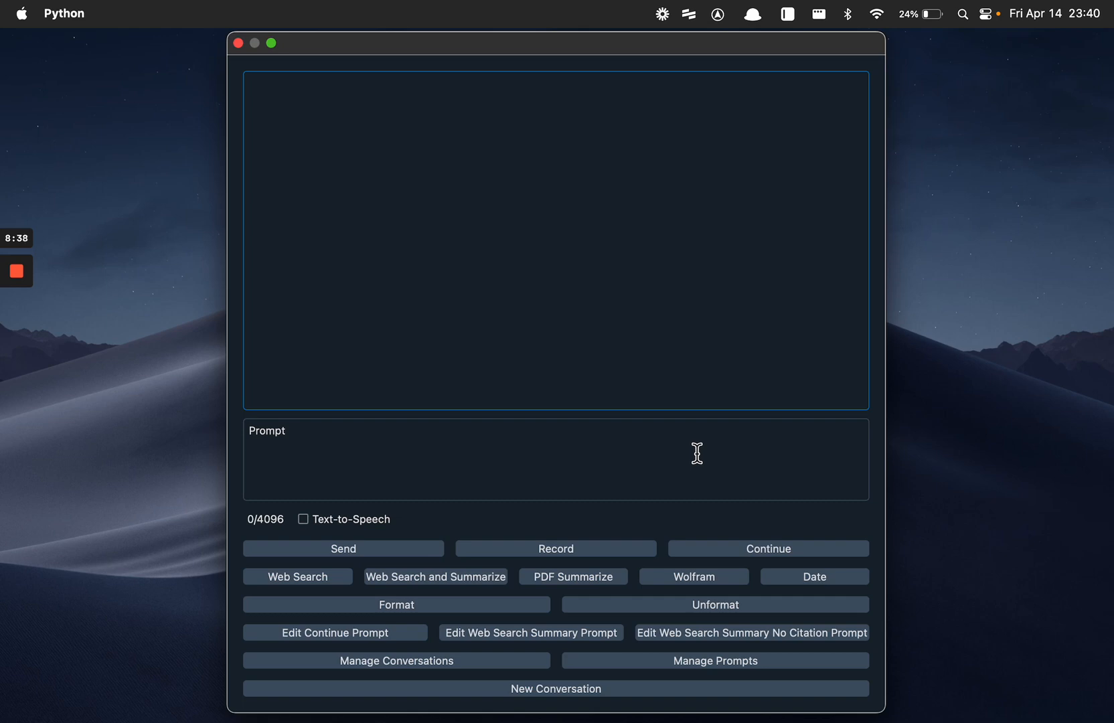
mouse_move(687, 464)
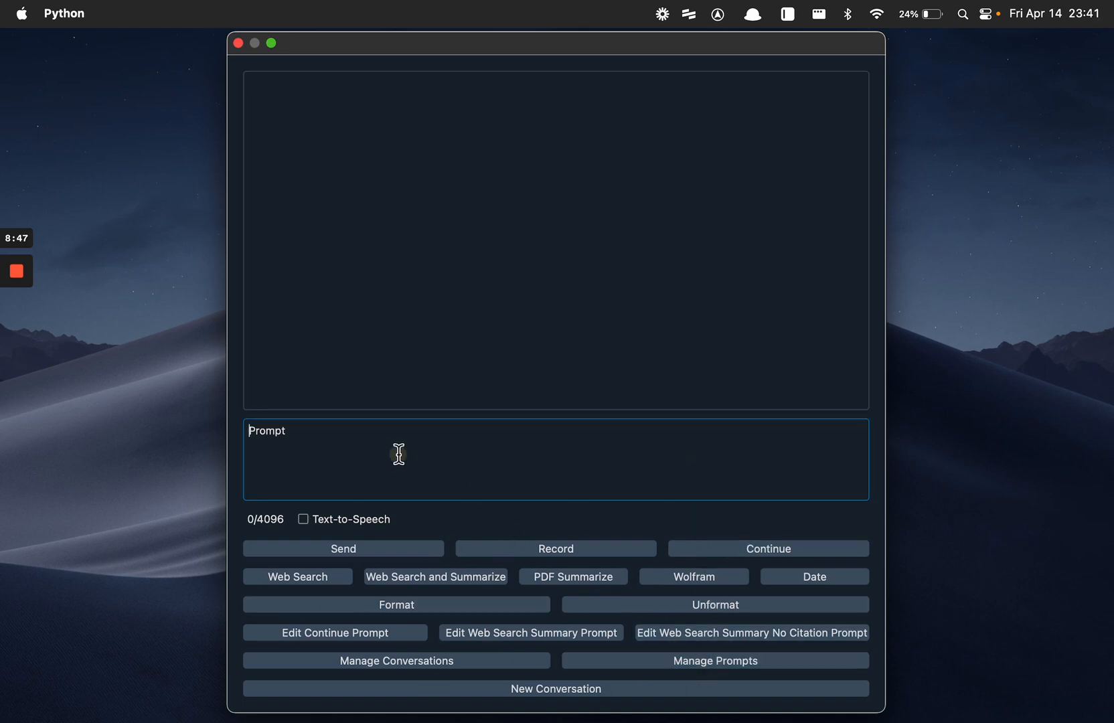
mouse_move(436, 457)
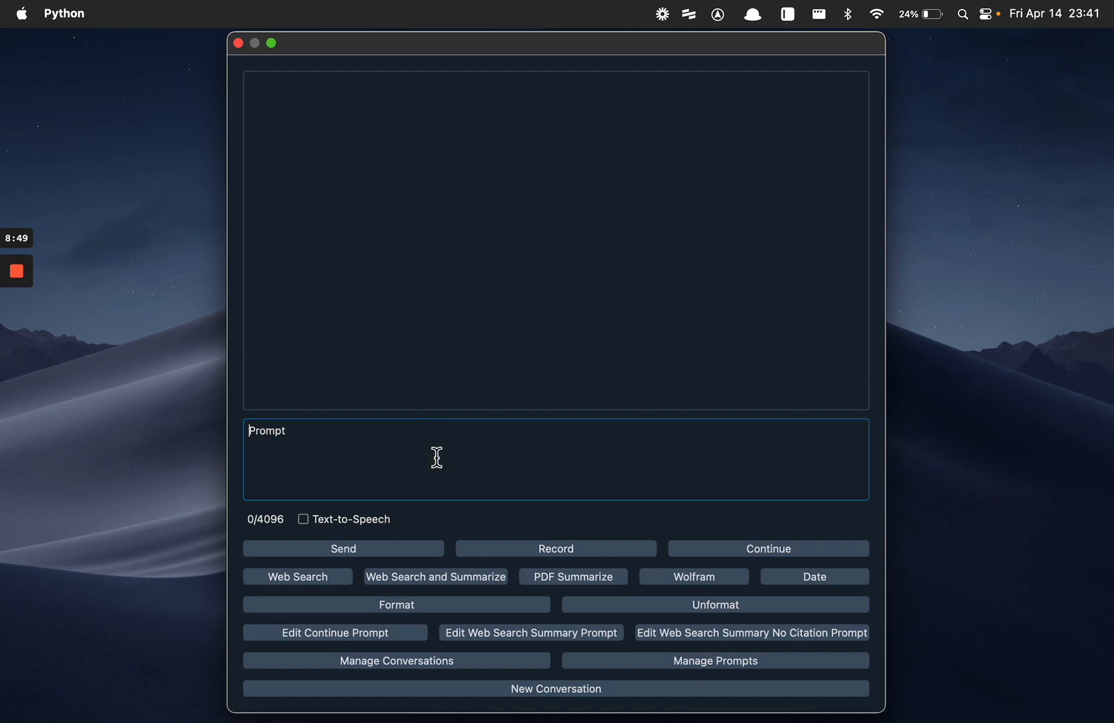
mouse_move(195, 363)
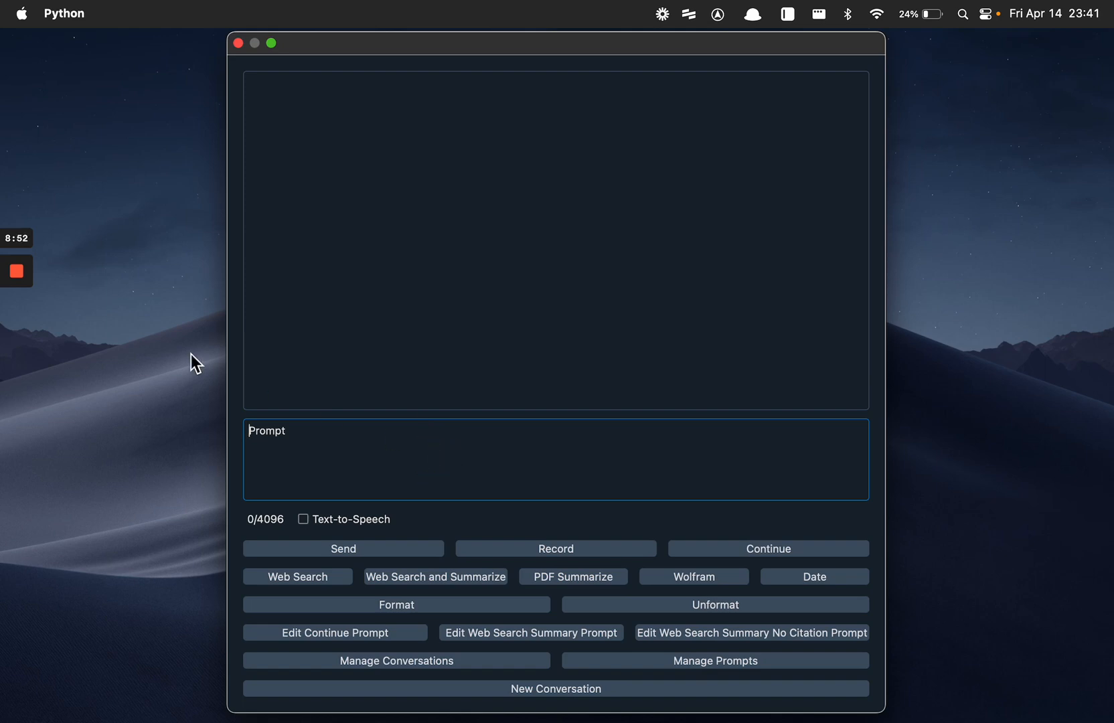